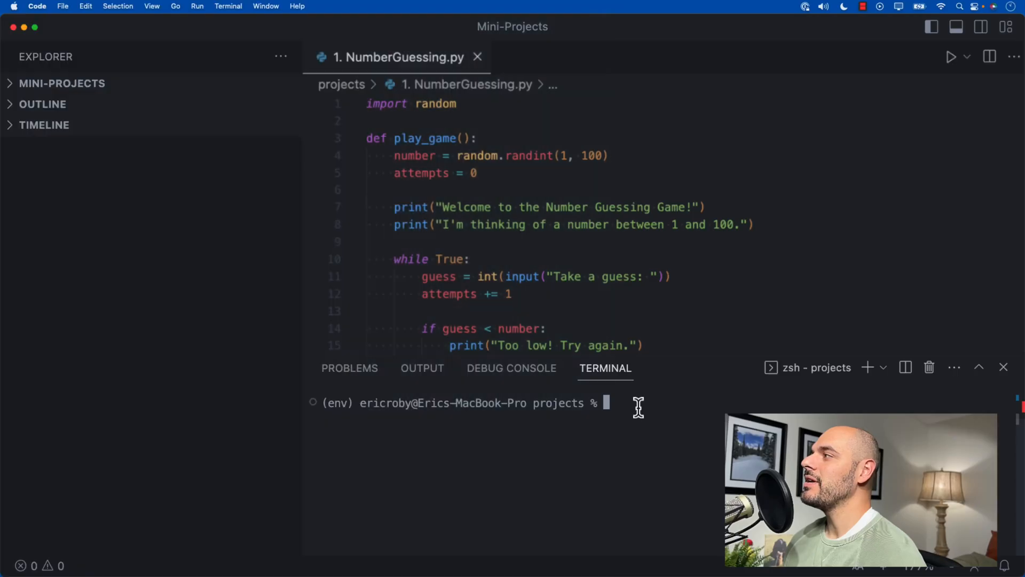
Run 1. NumberGuessing.py, guess 50, 80, 70 and so on until 66 is correct, then decline a replay
{"action": "type", "text": "python3 1.\\ NumberGuessing.py"}
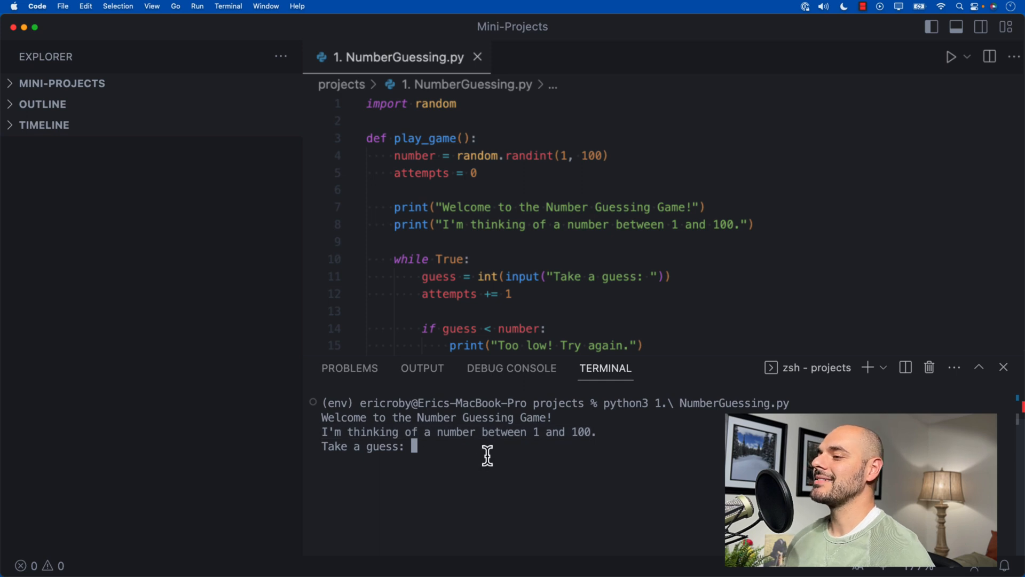
{"action": "type", "text": "50"}
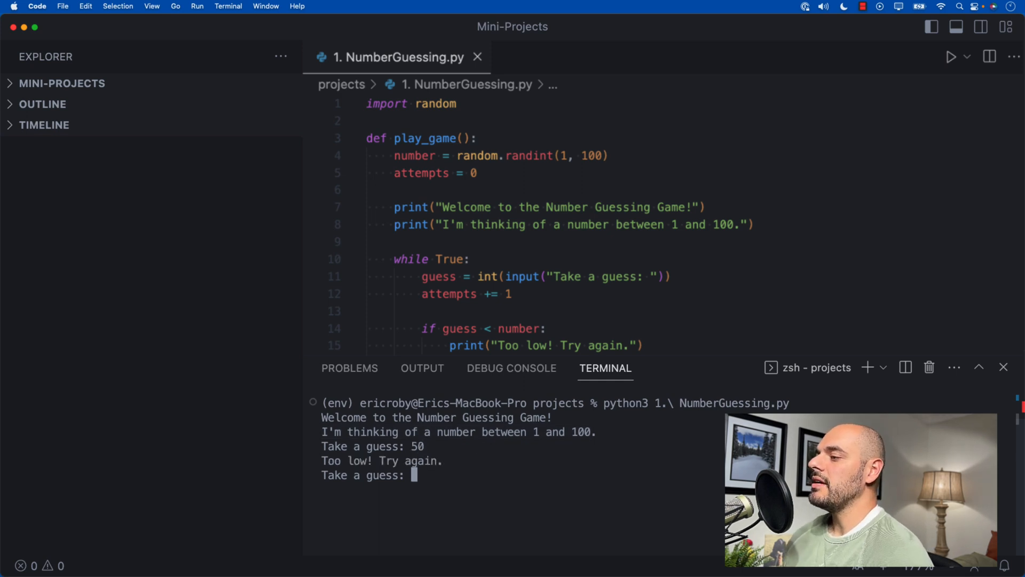
{"action": "type", "text": "80"}
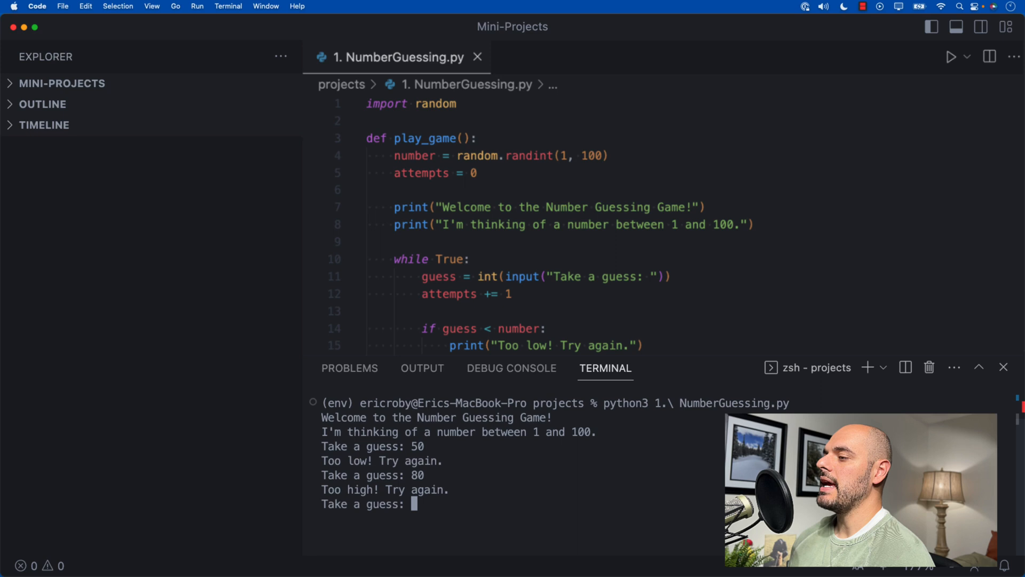
{"action": "type", "text": "70"}
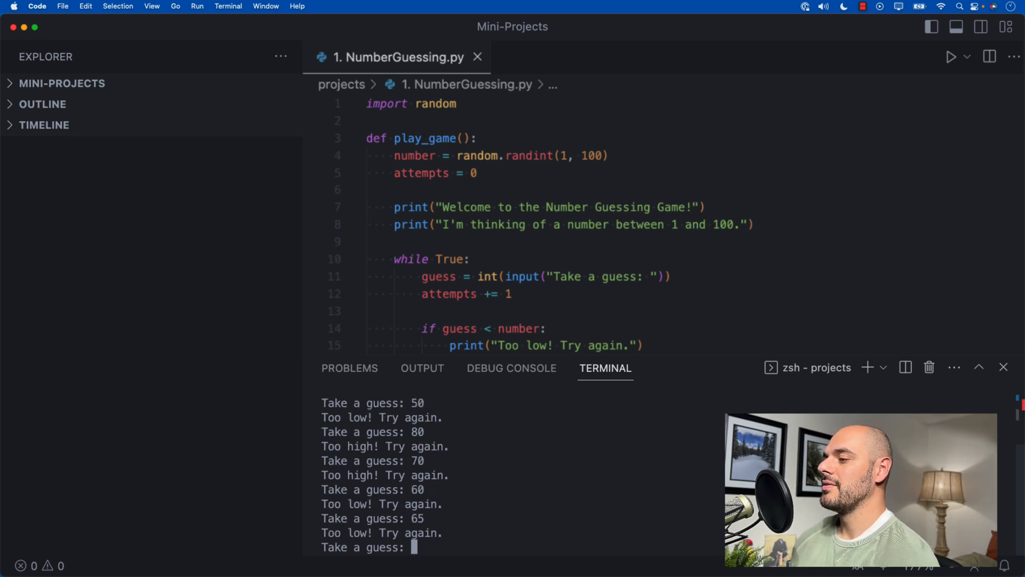
{"action": "type", "text": "66"}
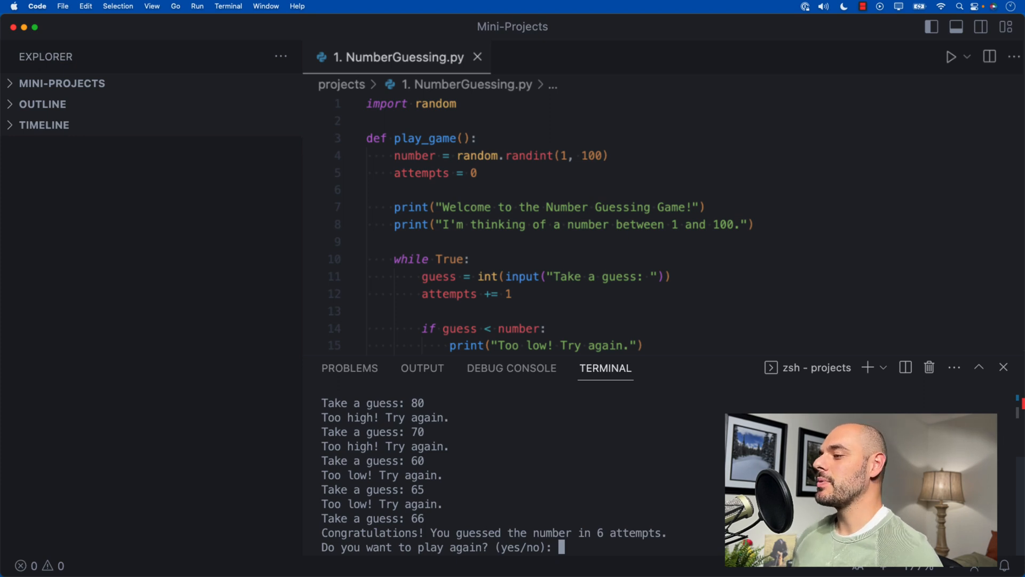
{"action": "type", "text": "no"}
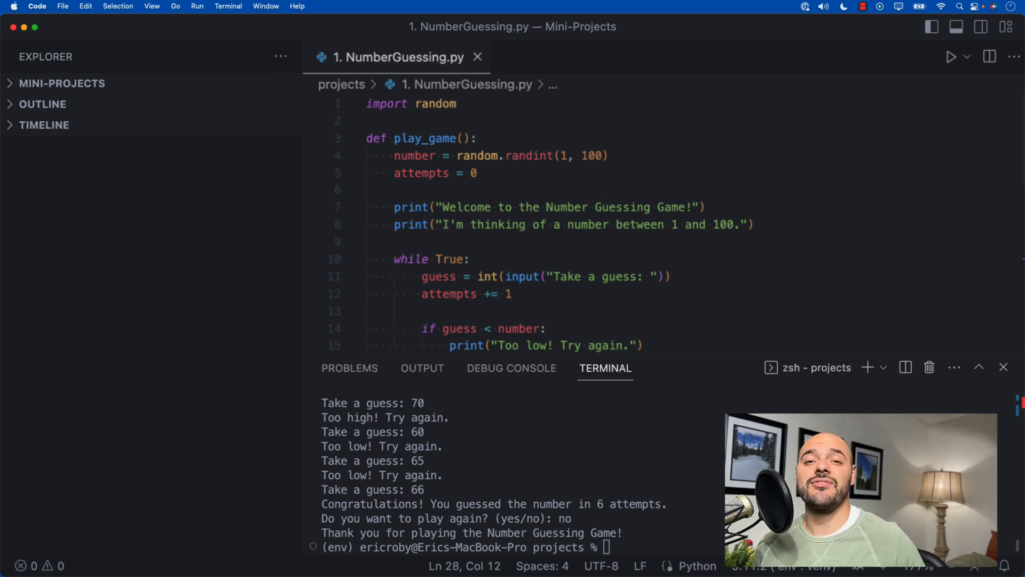
{"action": "mouse_move", "coordinate": [620, 414]}
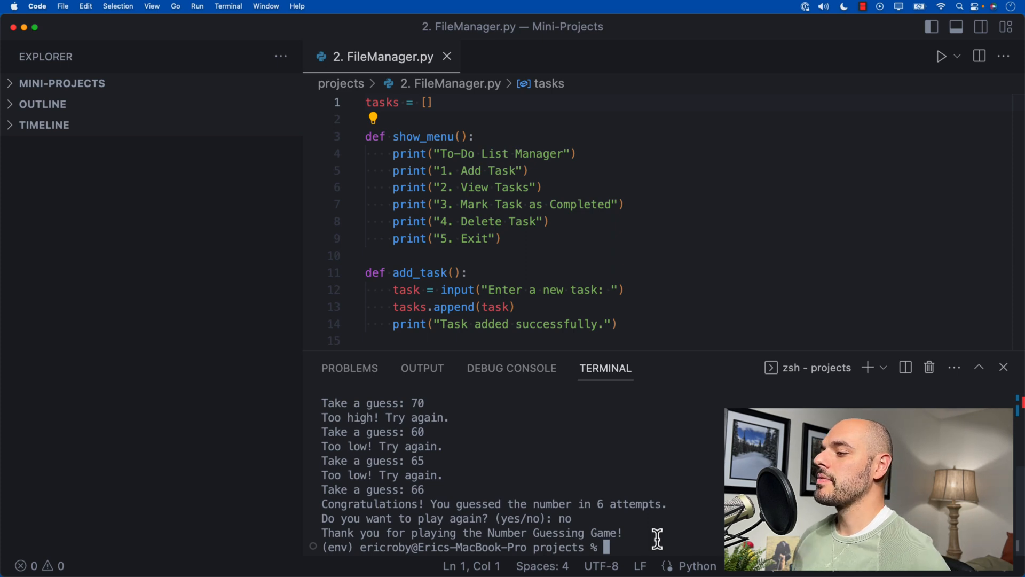
Run 2. FileManager.py and add the task 'Feed the dog' with option 1
{"action": "type", "text": "python3 2.\\ FileMan"}
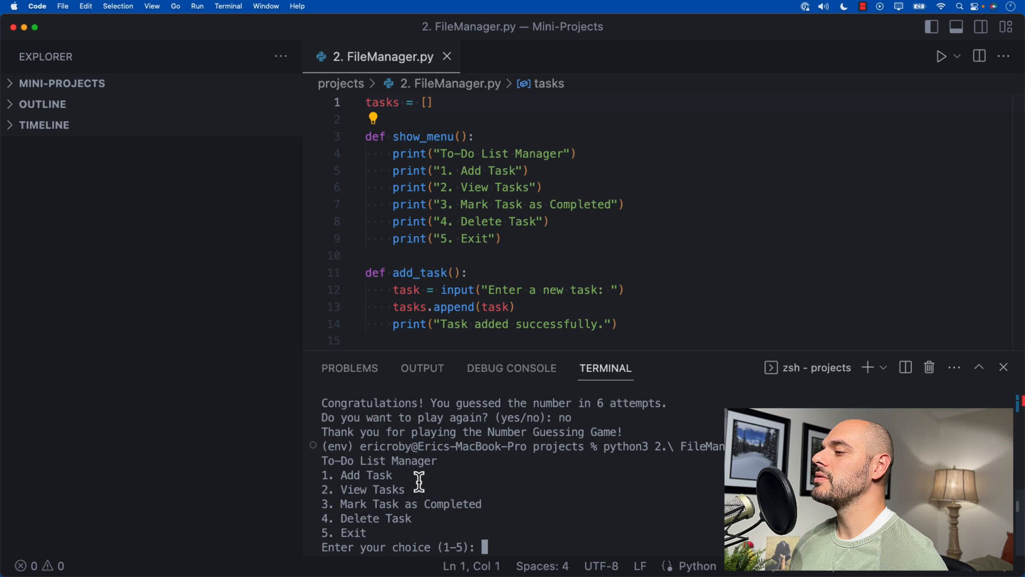
{"action": "type", "text": "1"}
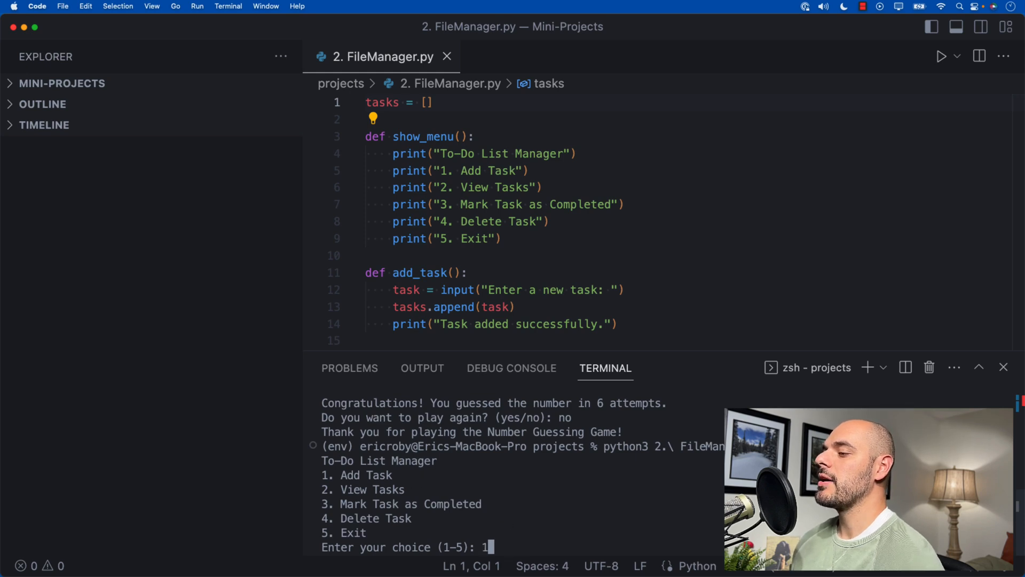
{"action": "key", "text": "enter"}
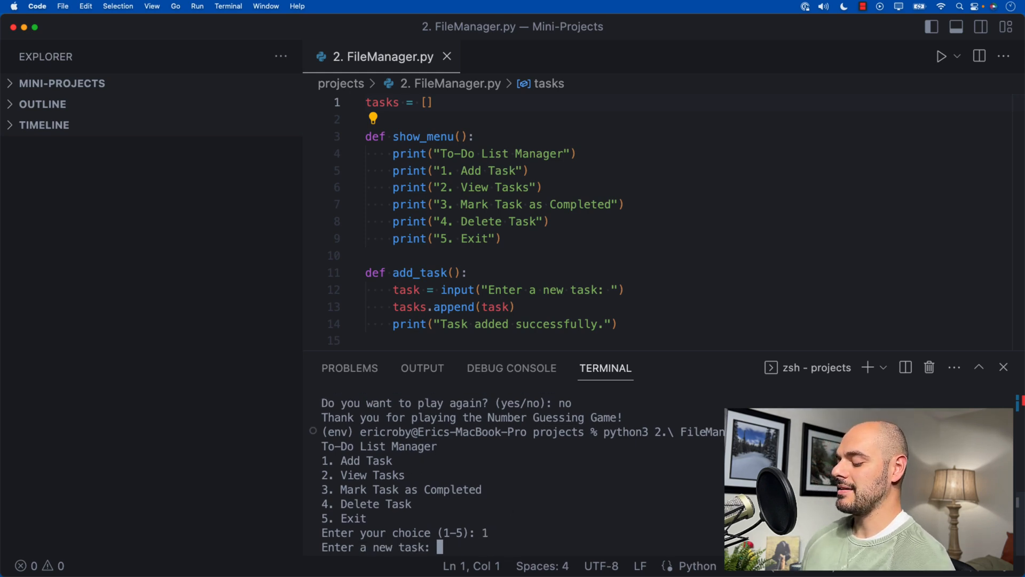
{"action": "type", "text": "Feed the d"}
{"action": "type", "text": "2"}
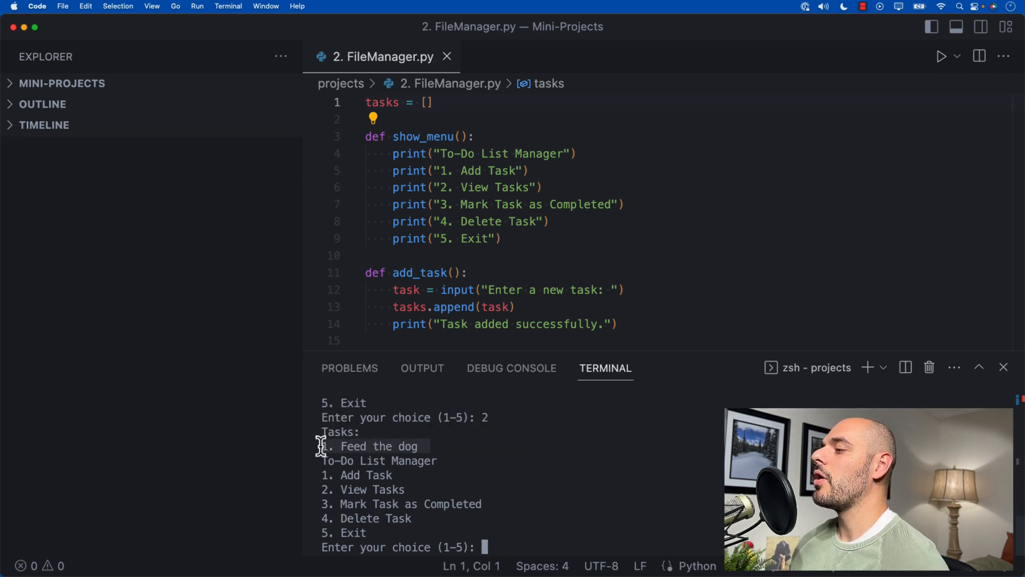
Mark task 1 completed and view the list to confirm no tasks remain
{"action": "type", "text": "3"}
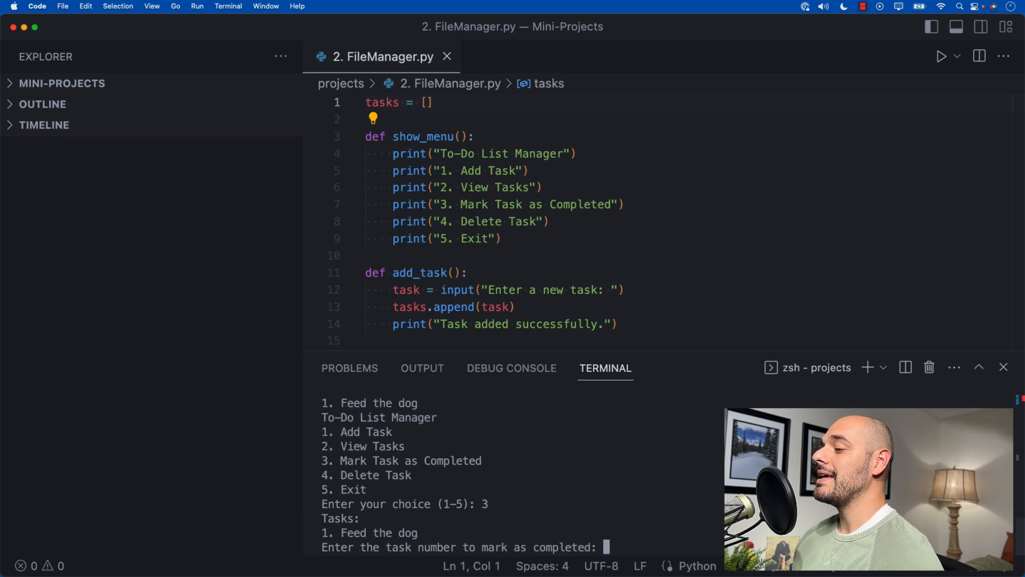
{"action": "type", "text": "1"}
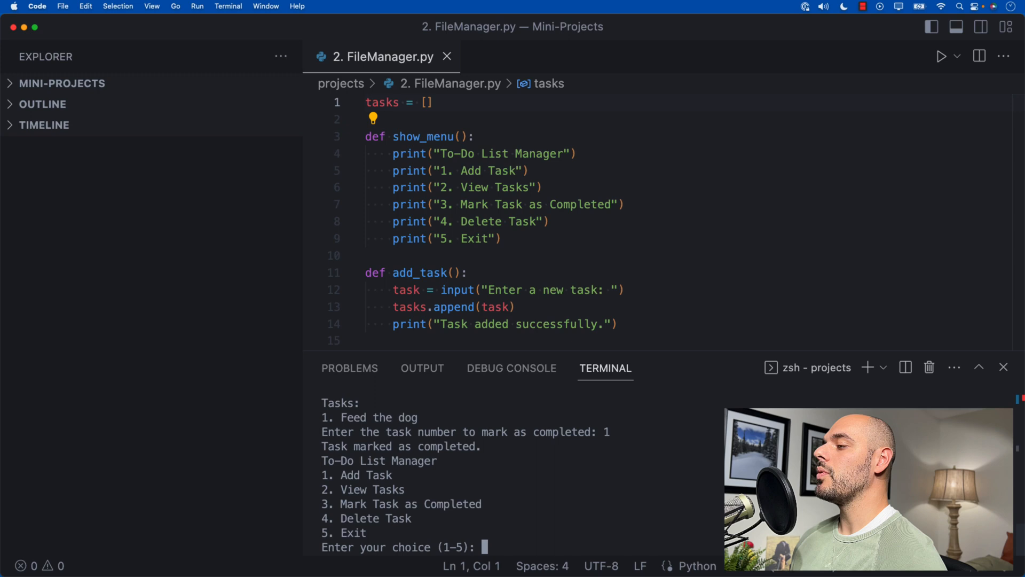
{"action": "type", "text": "2"}
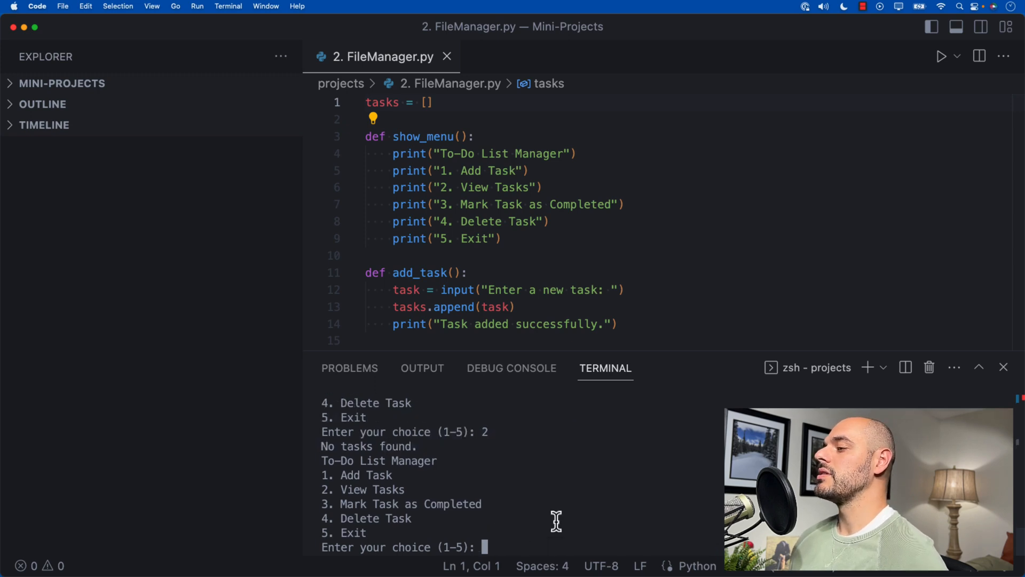
{"action": "mouse_move", "coordinate": [490, 454]}
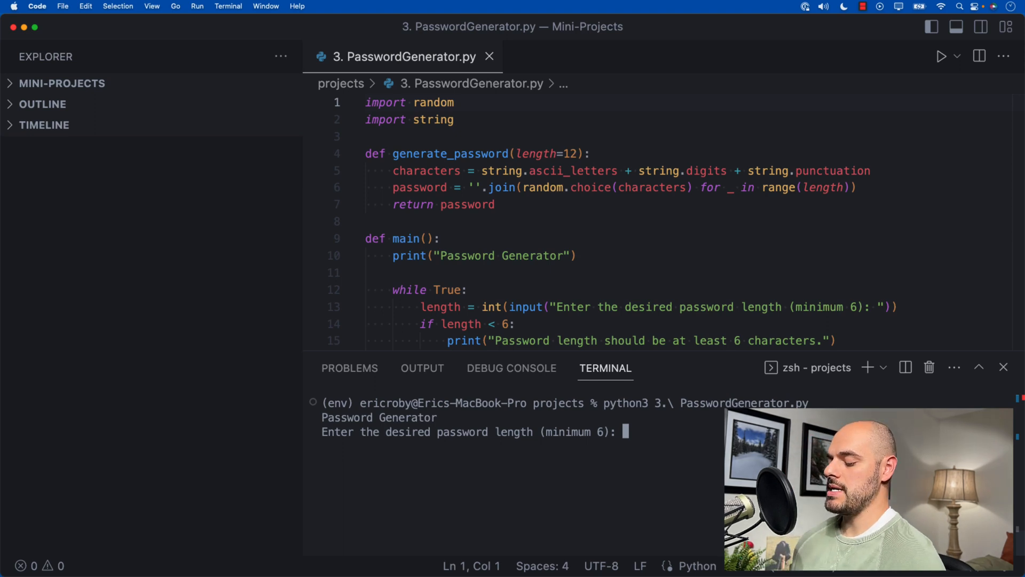
Generate a 7-character password, answer yes, generate a 10-character one, then answer no
{"action": "type", "text": "7"}
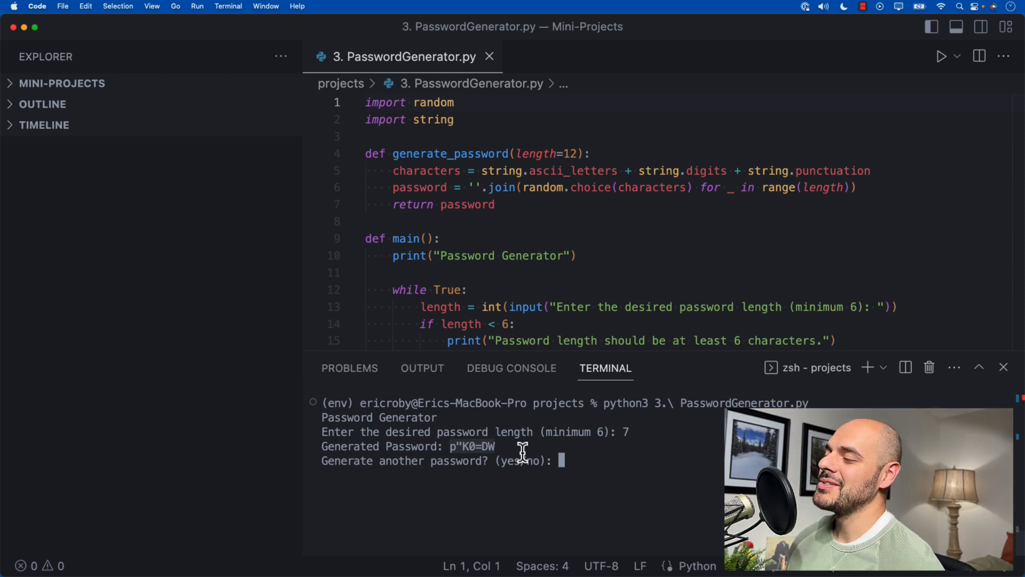
{"action": "type", "text": "yes"}
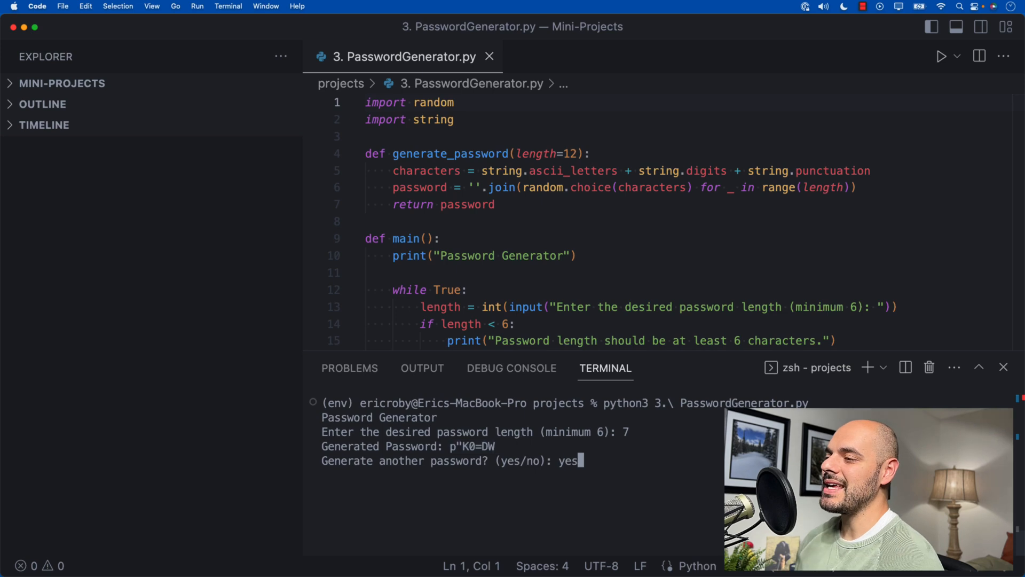
{"action": "type", "text": "10"}
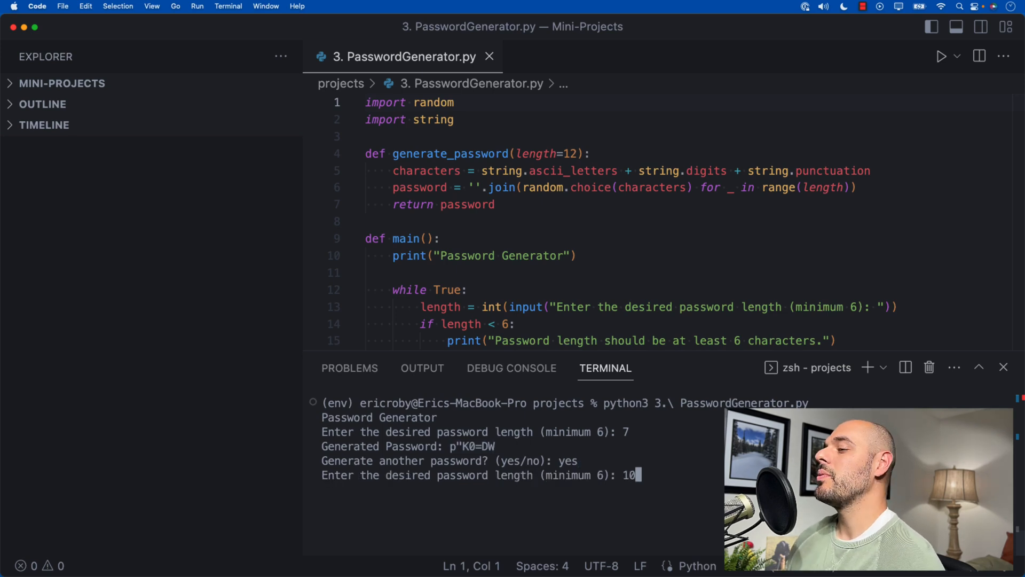
{"action": "key", "text": "enter"}
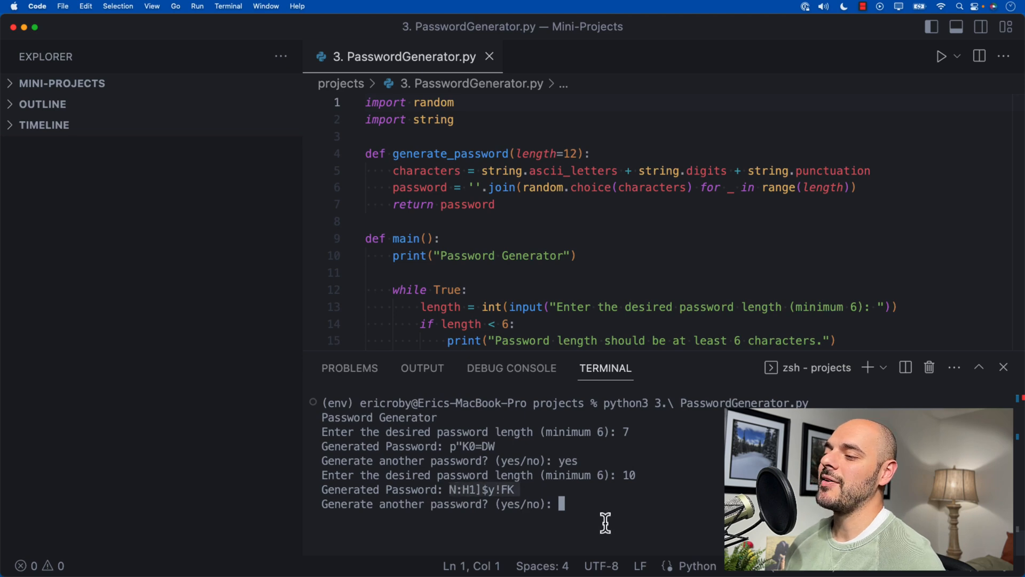
{"action": "type", "text": "no"}
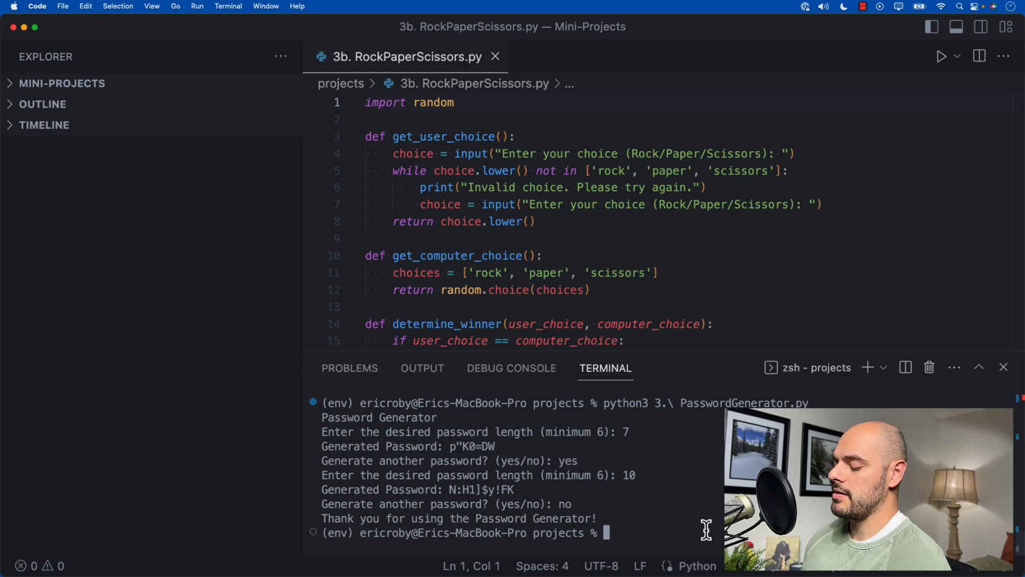
Run 3b. RockPaperScissors.py, win a round with rock, then lose one with paper
{"action": "type", "text": "python3 3b.\\ RockPa"}
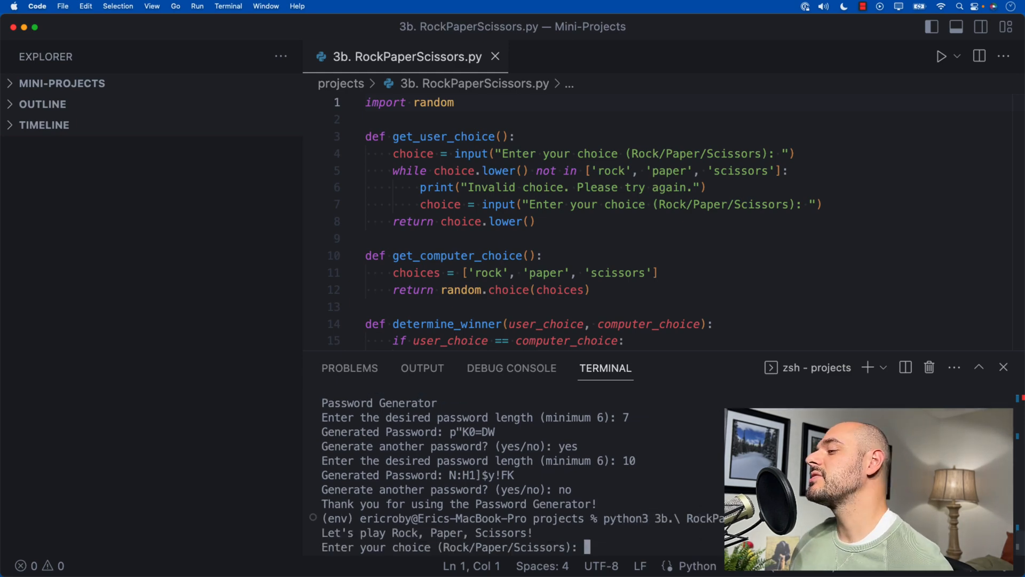
{"action": "type", "text": "rock"}
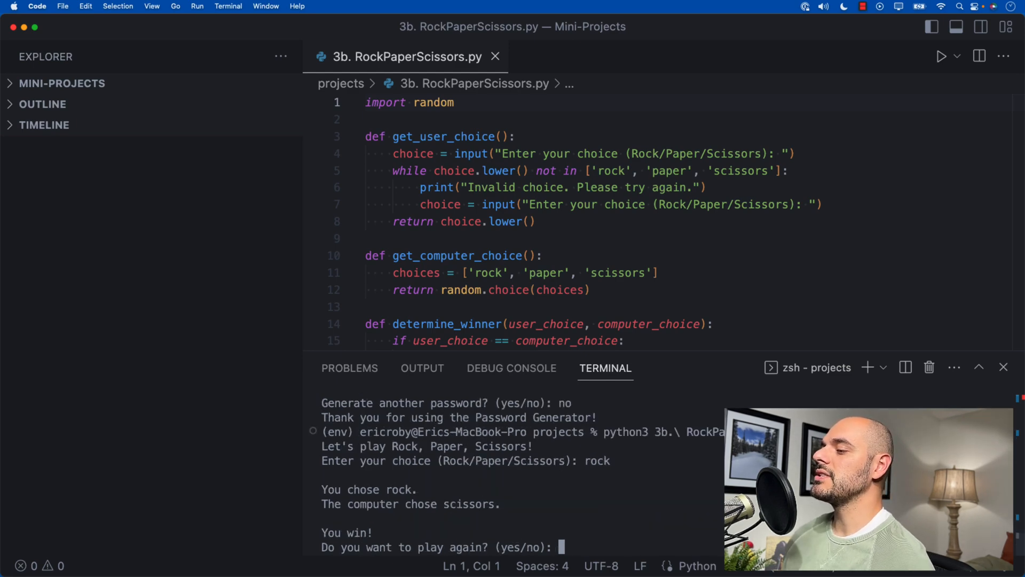
{"action": "type", "text": "yes"}
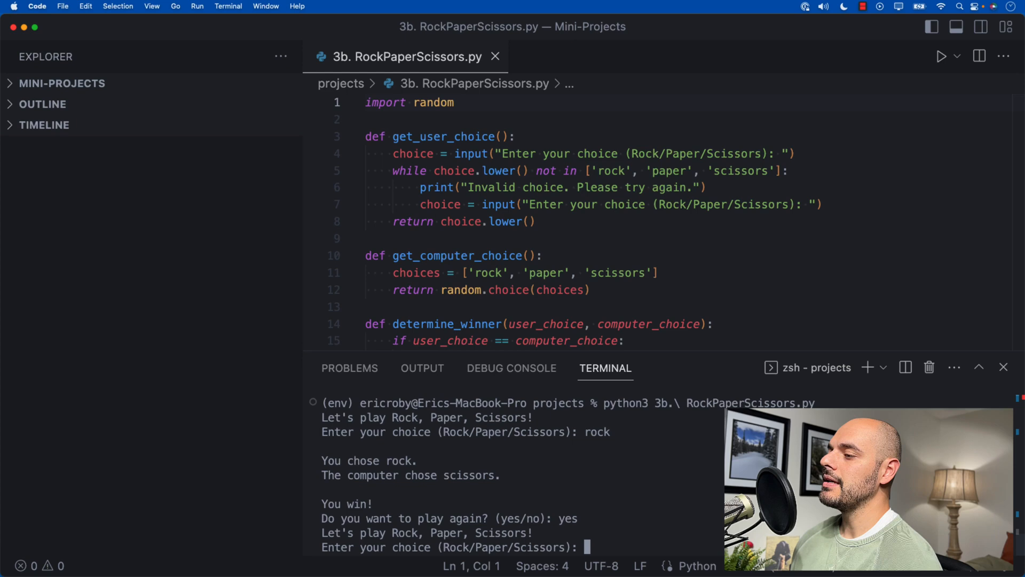
{"action": "type", "text": "paper"}
{"action": "type", "text": "pytho"}
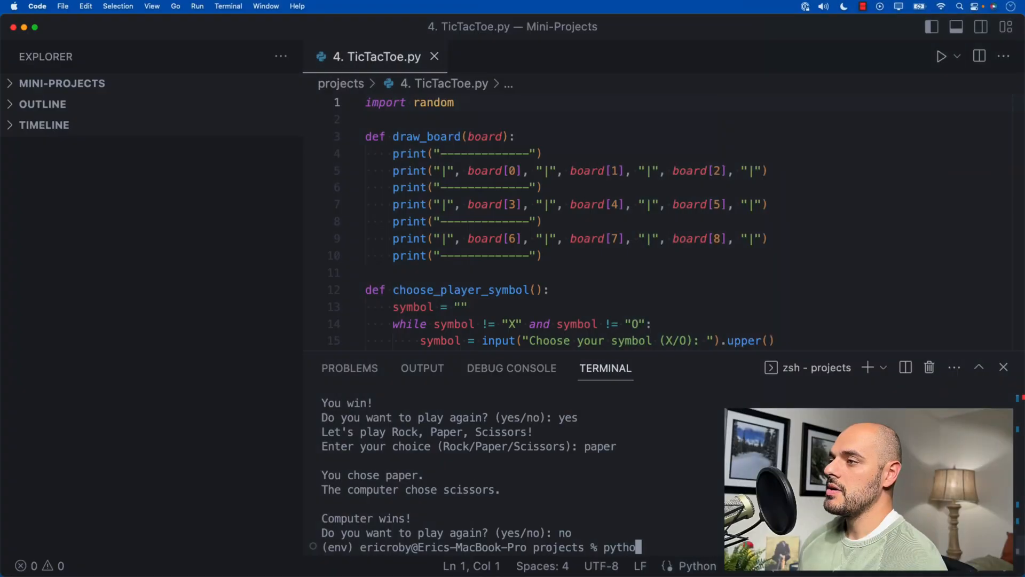
Play tic-tac-toe as X with moves 4, 2 and 6 until X wins
{"action": "type", "text": "n3 4.\\ TicTacT"}
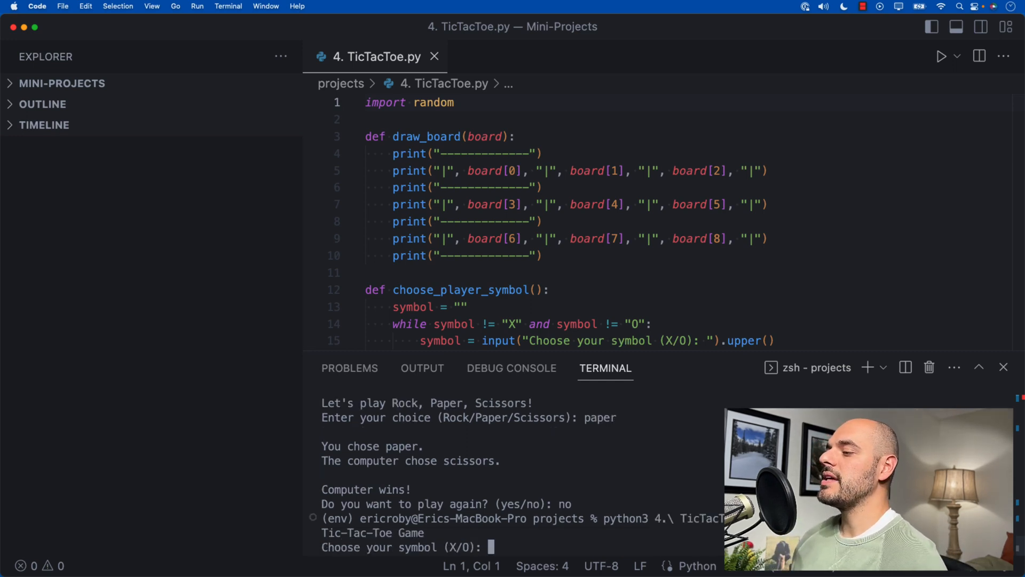
{"action": "type", "text": "X"}
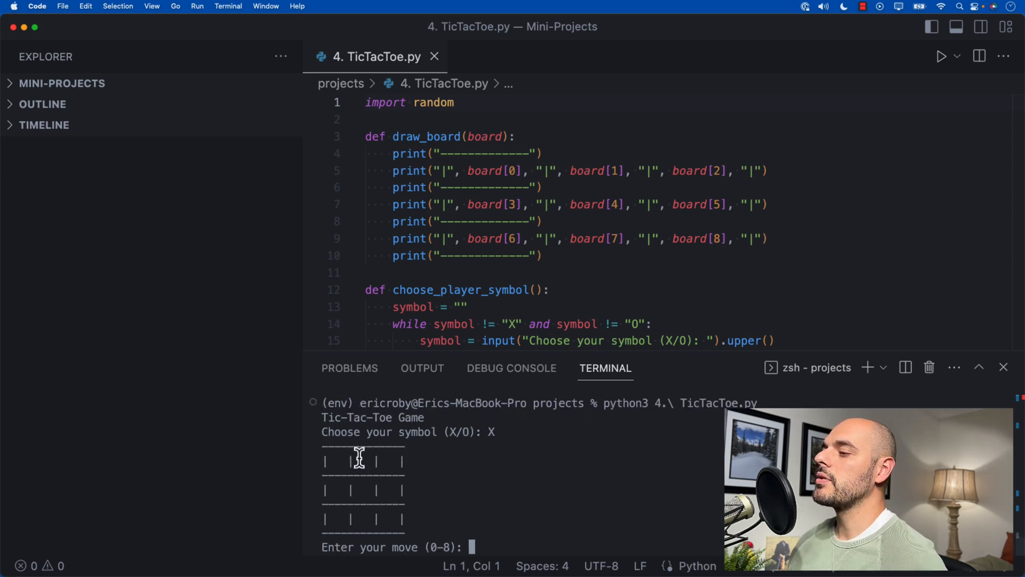
{"action": "mouse_move", "coordinate": [386, 492]}
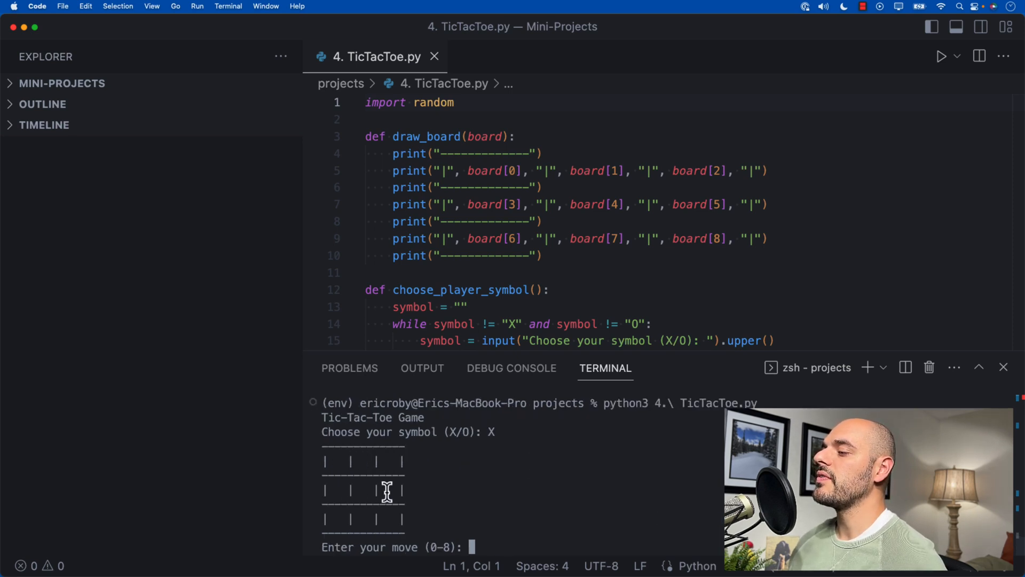
{"action": "mouse_move", "coordinate": [503, 533]}
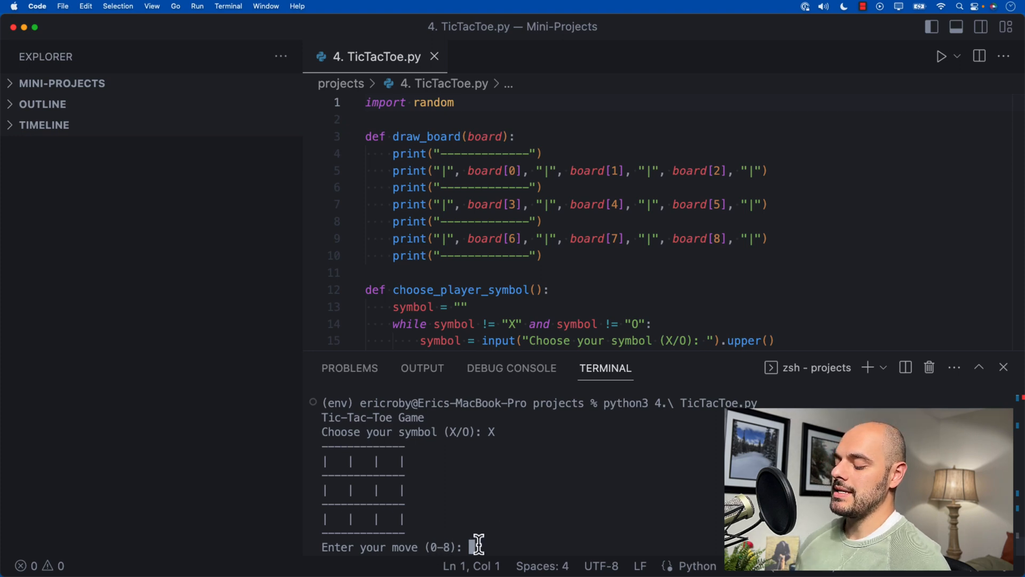
{"action": "type", "text": "4"}
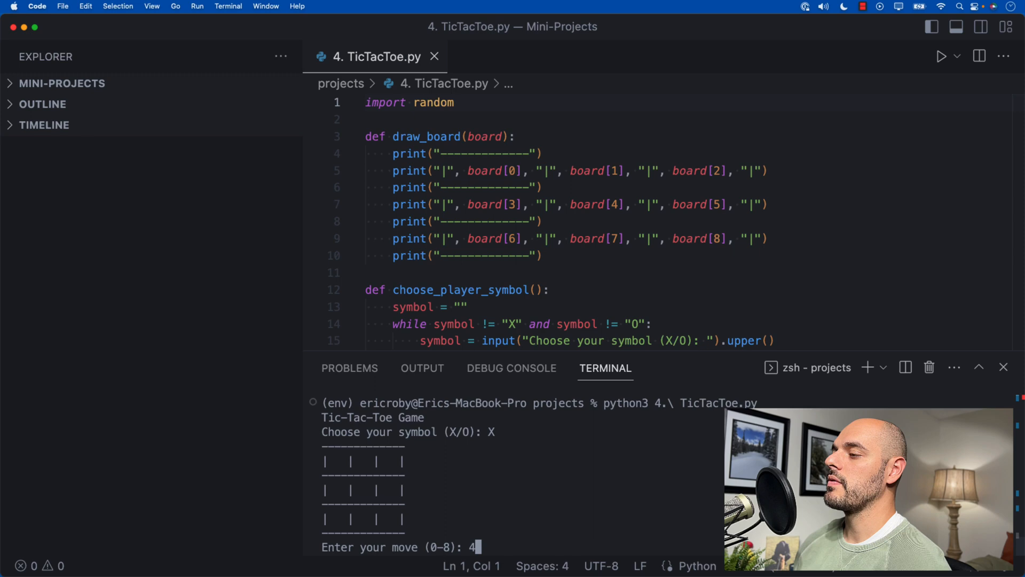
{"action": "key", "text": "enter"}
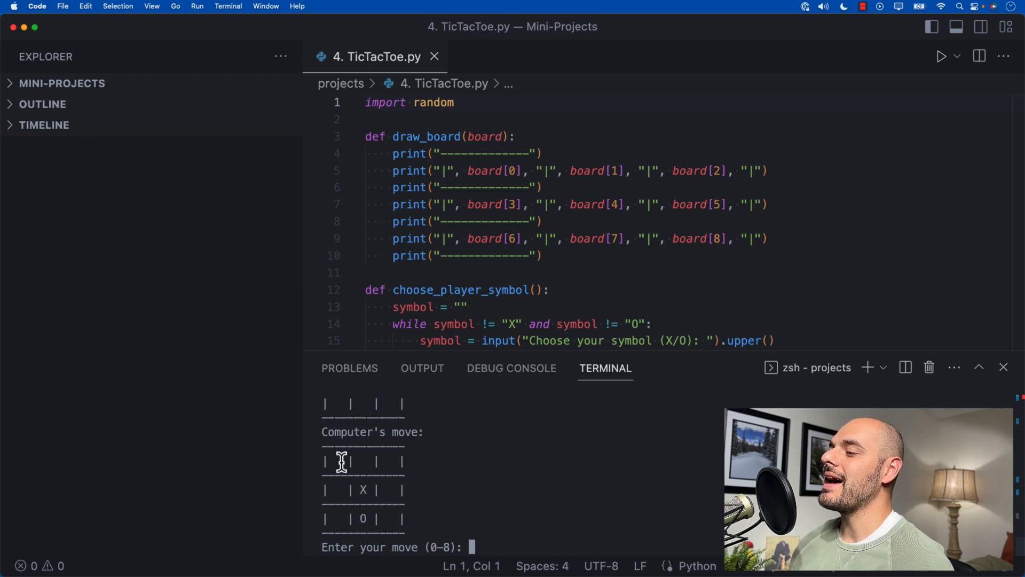
{"action": "mouse_move", "coordinate": [370, 475]}
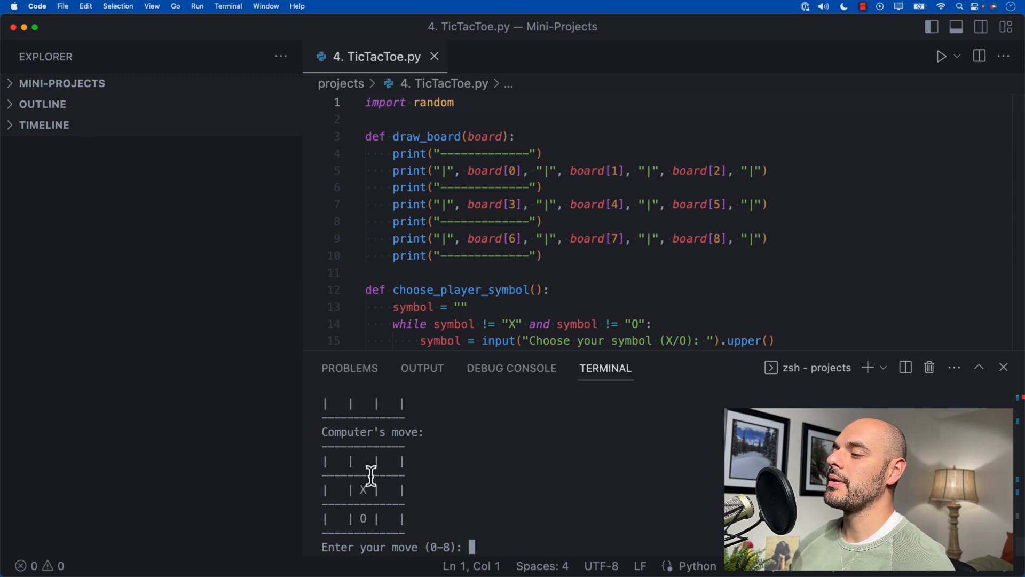
{"action": "type", "text": "2"}
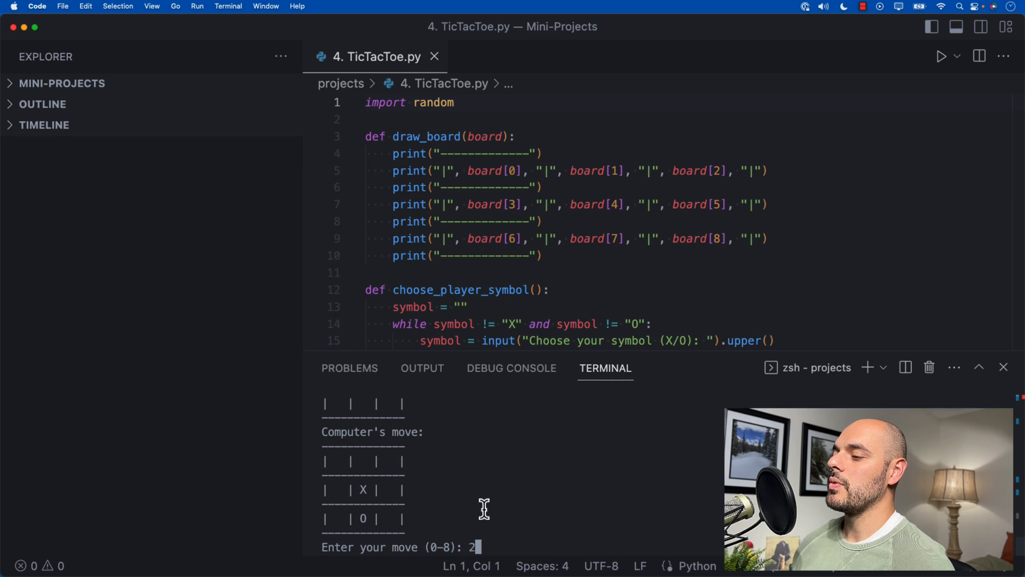
{"action": "key", "text": "enter"}
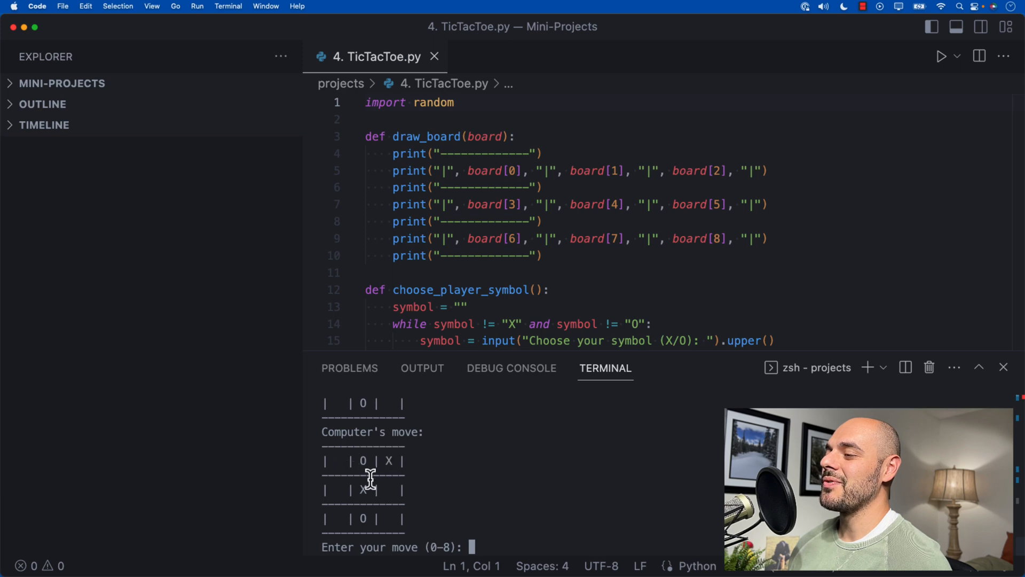
{"action": "type", "text": "6"}
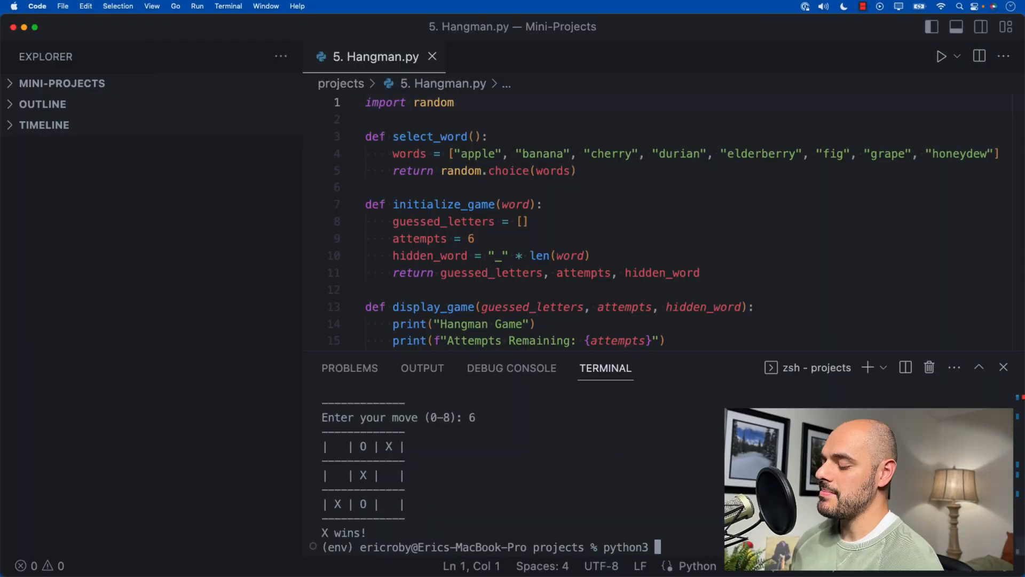
Run 5. Hangman.py and guess letters until 'Congratulations! You won!' appears
{"action": "type", "text": "python3 5.\\ Hangman.py"}
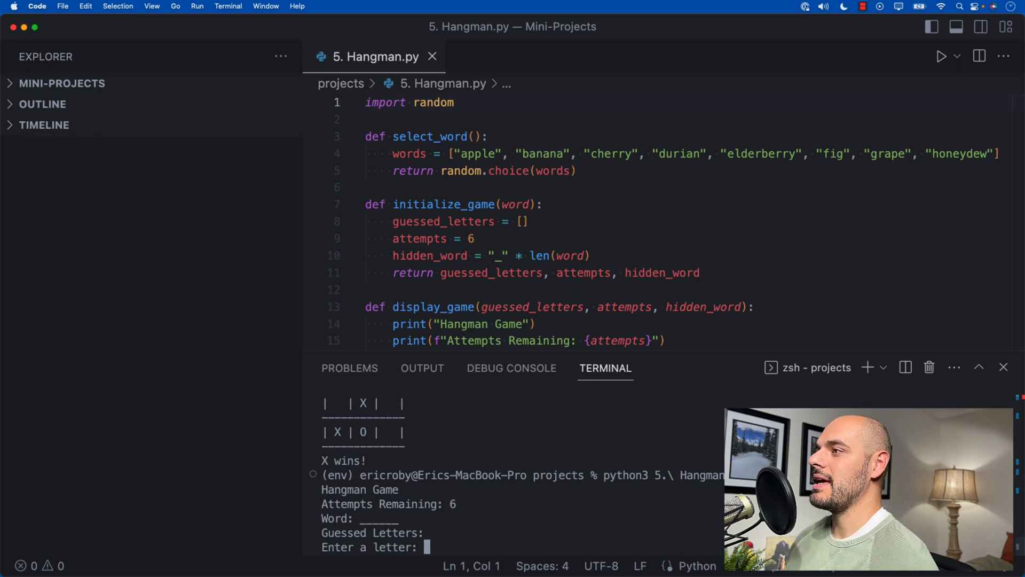
{"action": "type", "text": "a"}
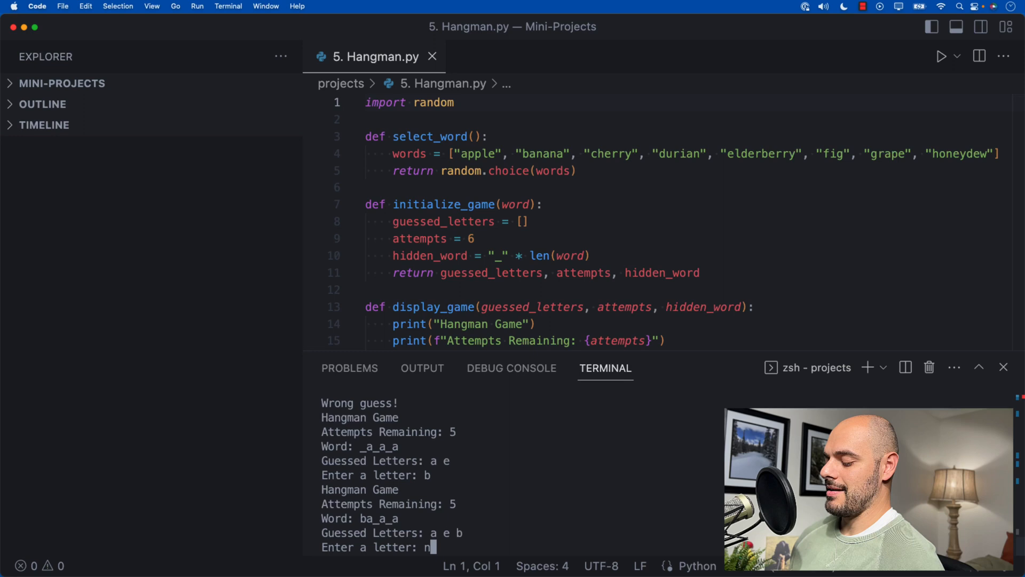
{"action": "key", "text": "enter"}
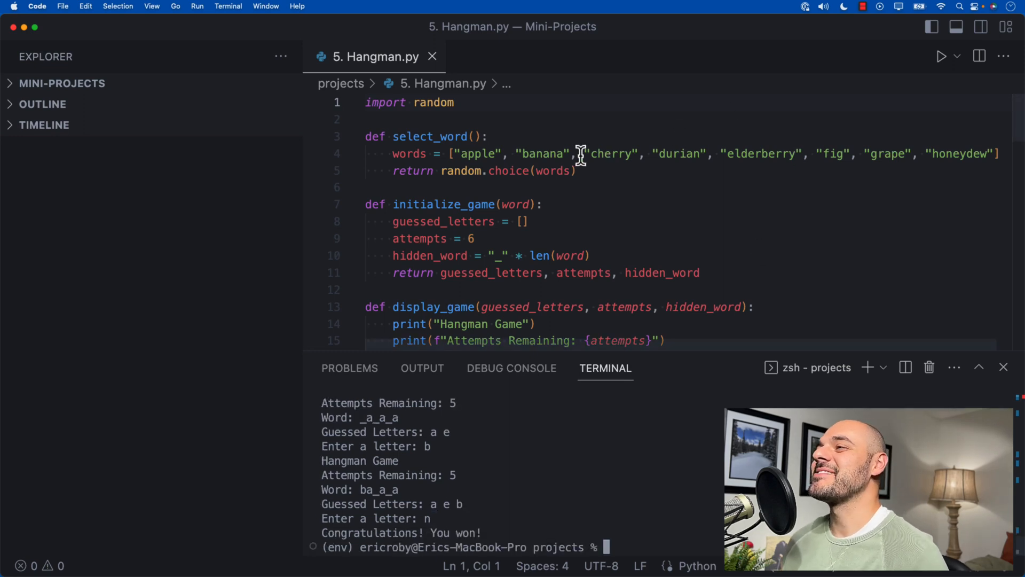
{"action": "mouse_move", "coordinate": [700, 160]}
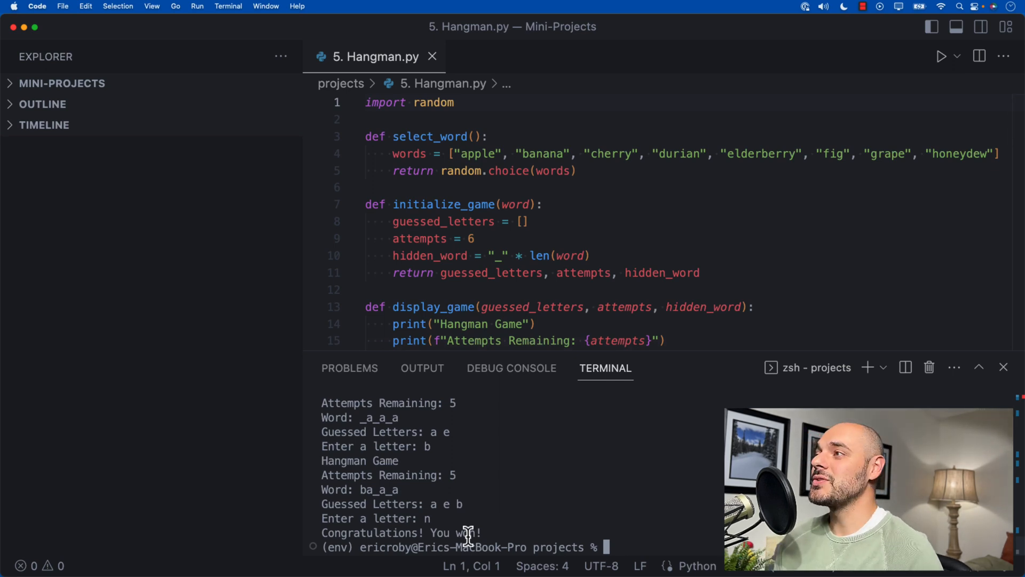
{"action": "mouse_move", "coordinate": [416, 157]}
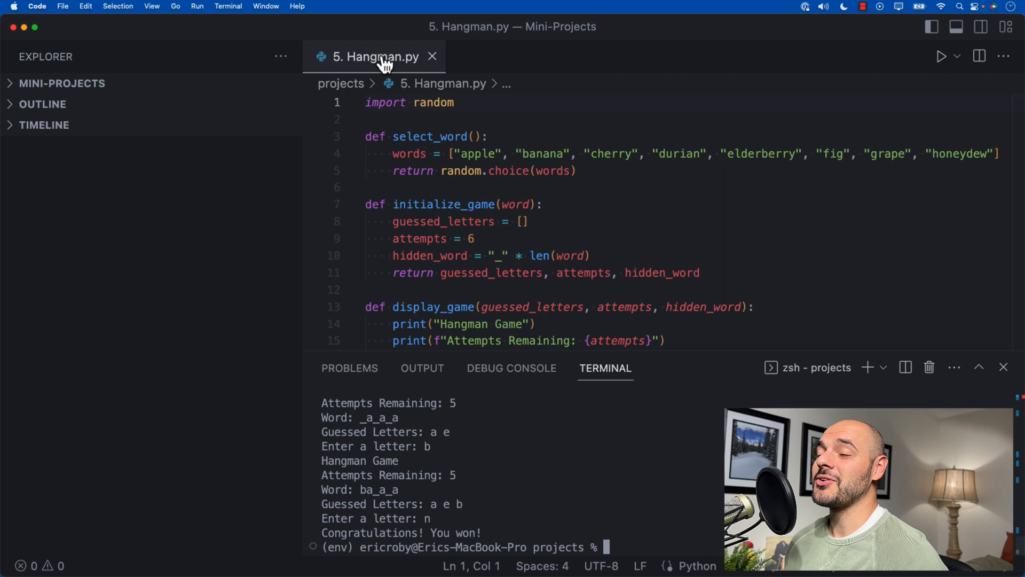
{"action": "mouse_move", "coordinate": [379, 56]}
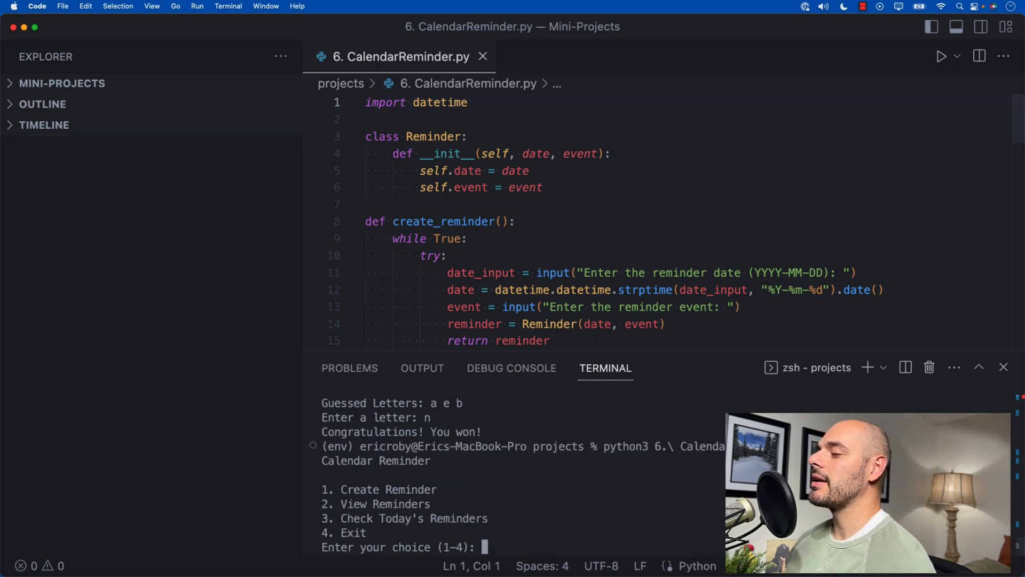
Run Calendar Reminder and add a wedding reminder dated 2025-09-23
{"action": "type", "text": "1"}
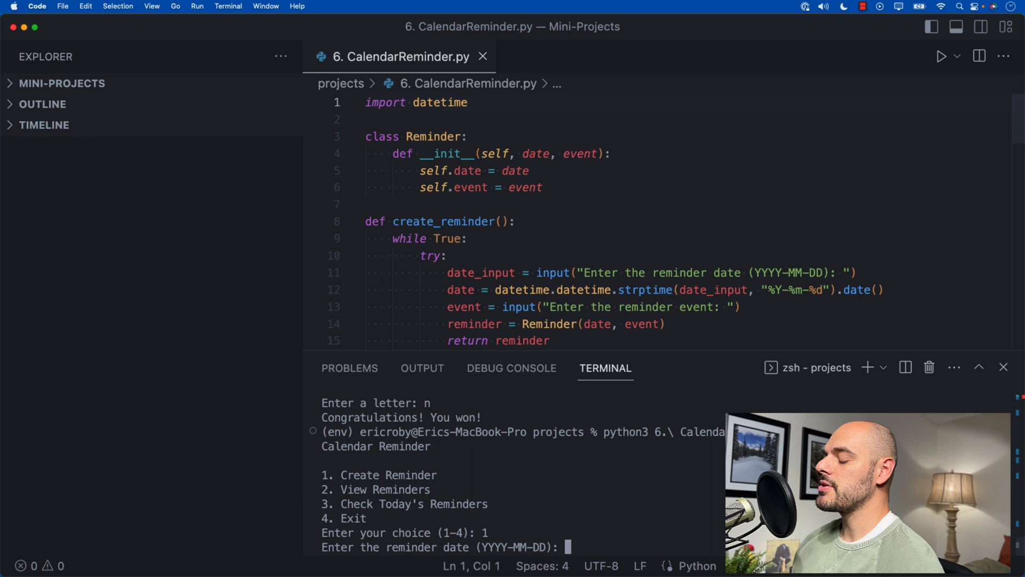
{"action": "type", "text": "2023-"}
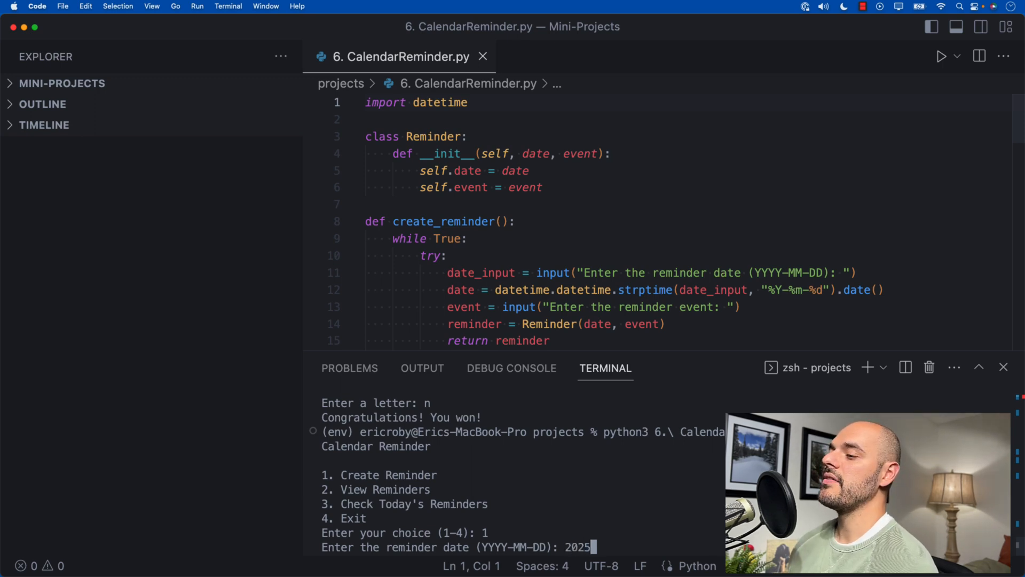
{"action": "type", "text": "-09-23"}
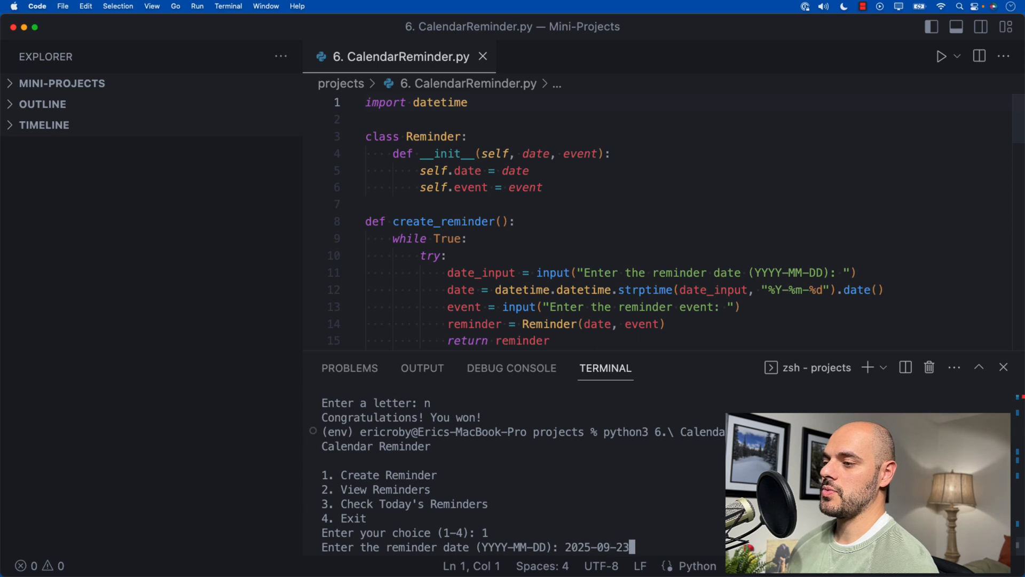
{"action": "type", "text": "Wedding for someone"}
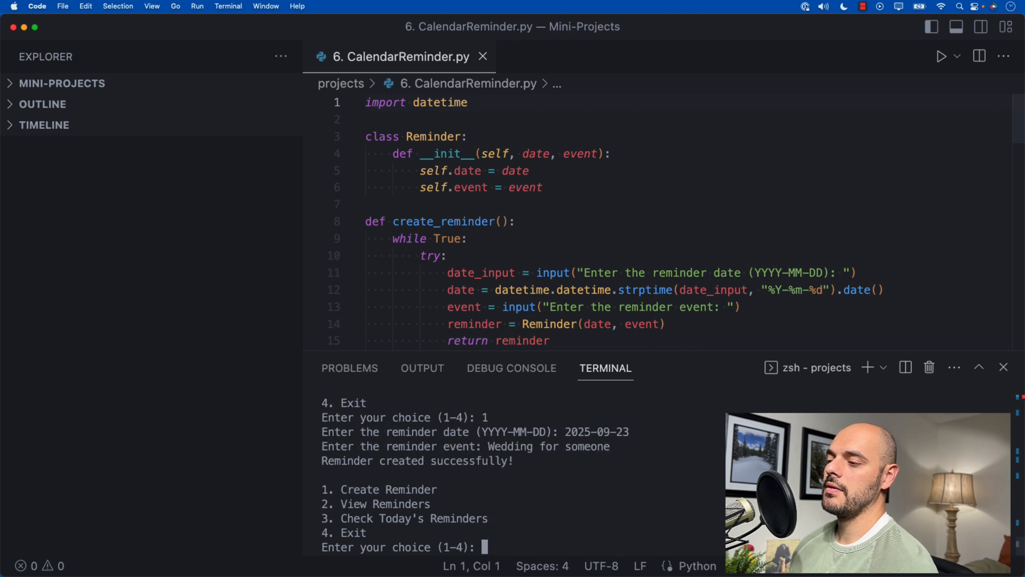
List all reminders, check today's reminders, and exit with option 4
{"action": "type", "text": "2"}
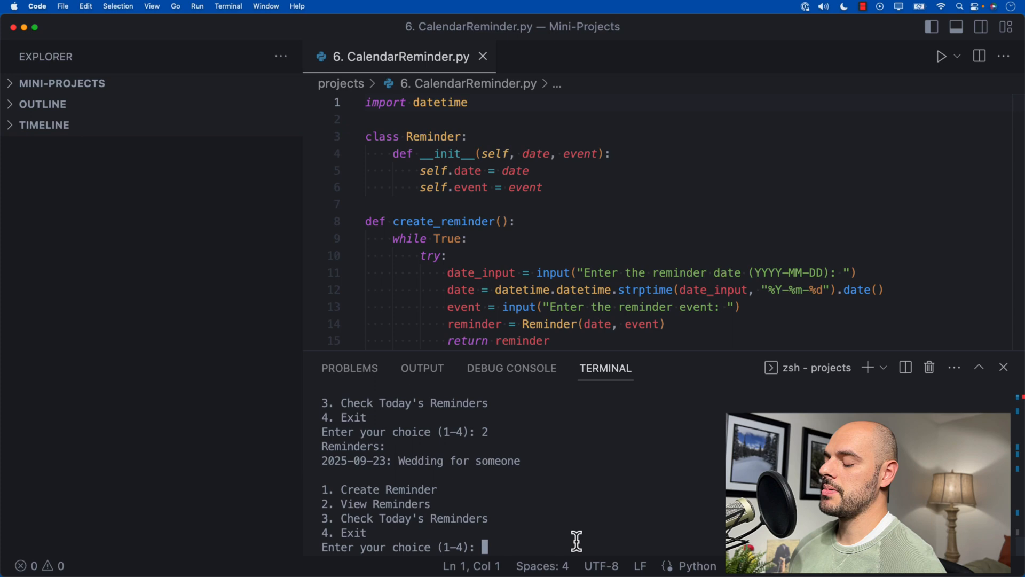
{"action": "type", "text": "3"}
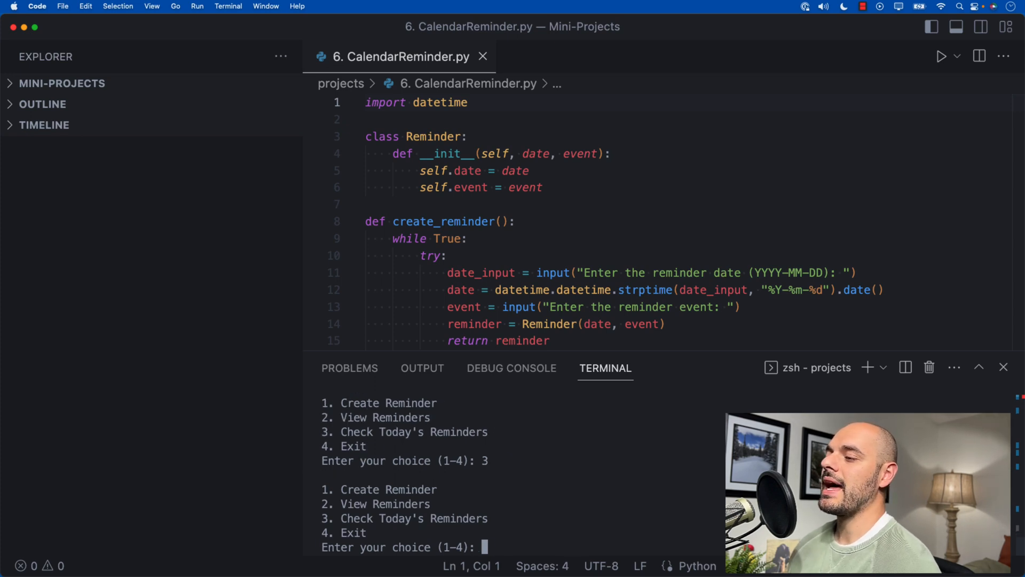
{"action": "type", "text": "4"}
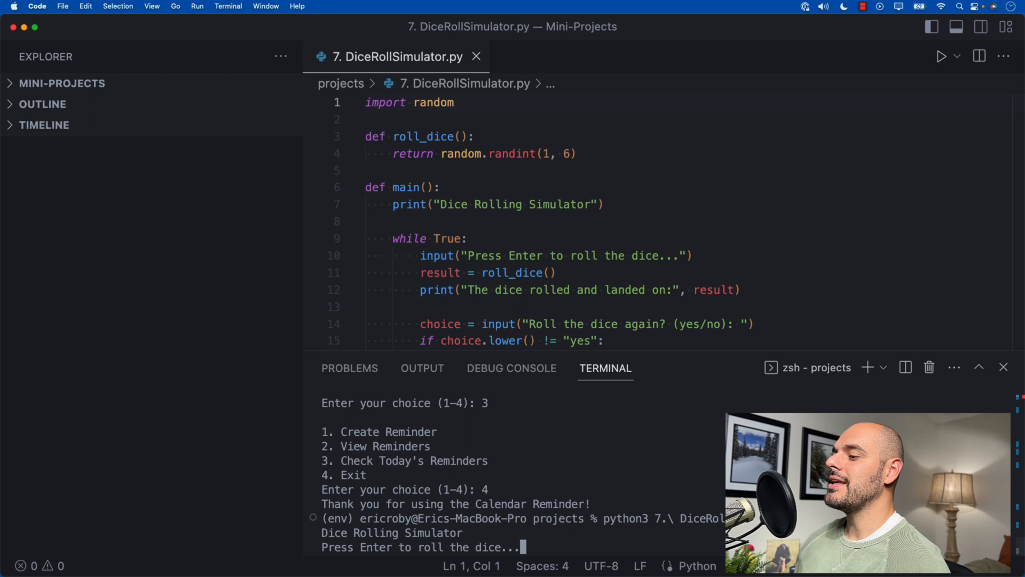
Roll the dice, answer yes to roll again, and eventually stop after rolling 4, 4 and 5
{"action": "key", "text": "enter"}
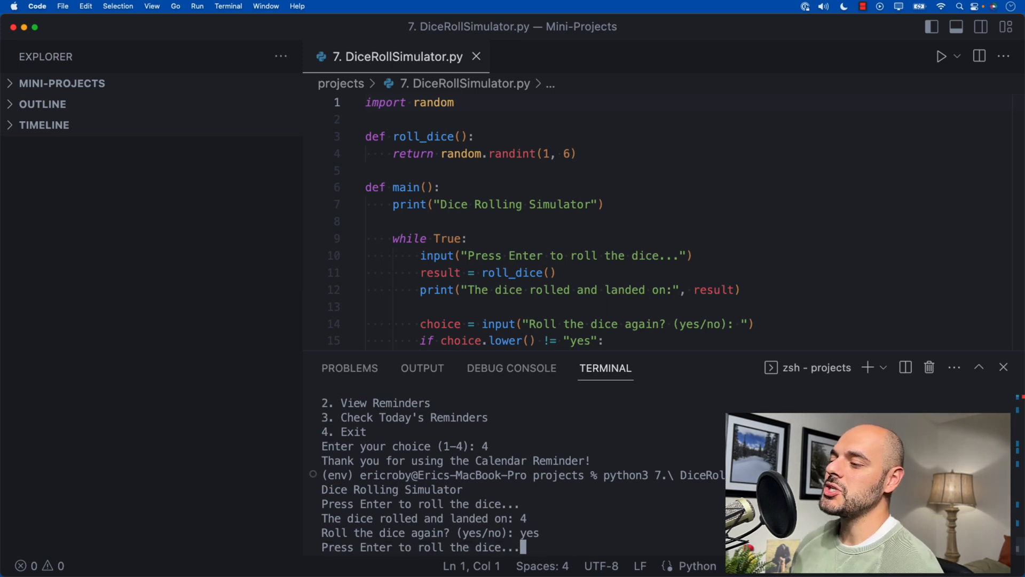
{"action": "type", "text": "yes/no): yes"}
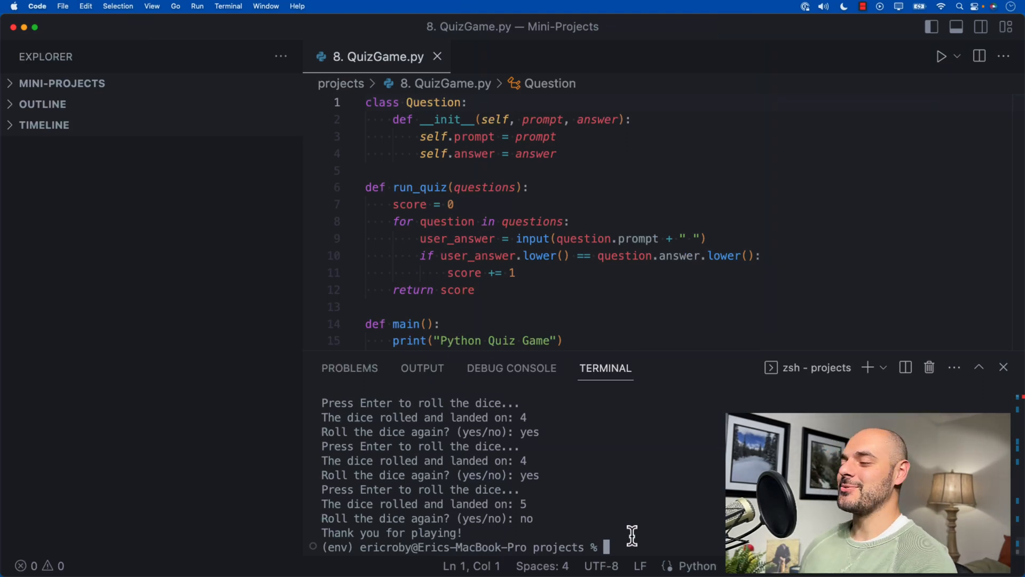
Run 8. QuizGame.py, answer Paris, then idk for the remaining three questions
{"action": "type", "text": "python3 8.\\ QuizGam"}
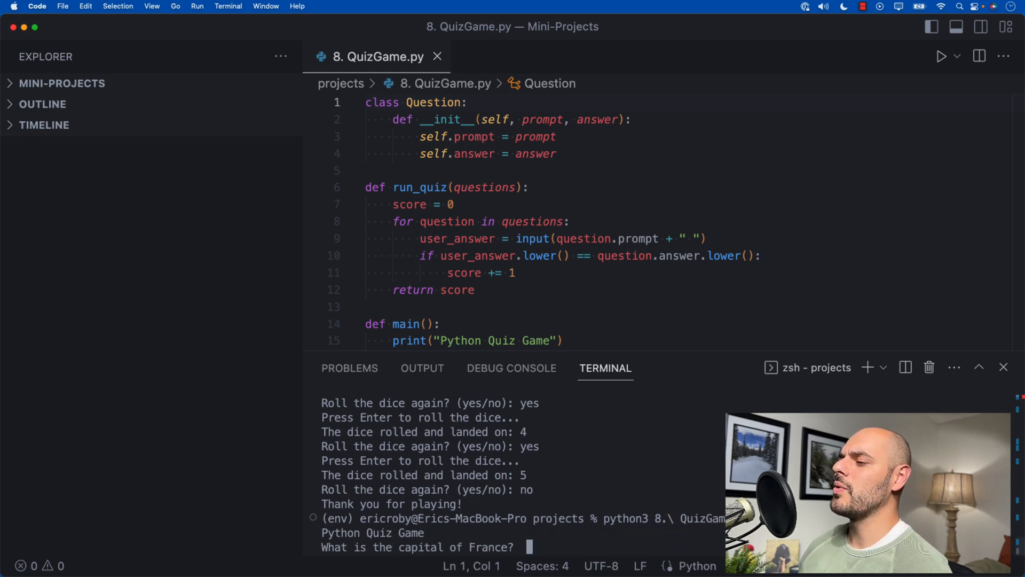
{"action": "type", "text": "Paris"}
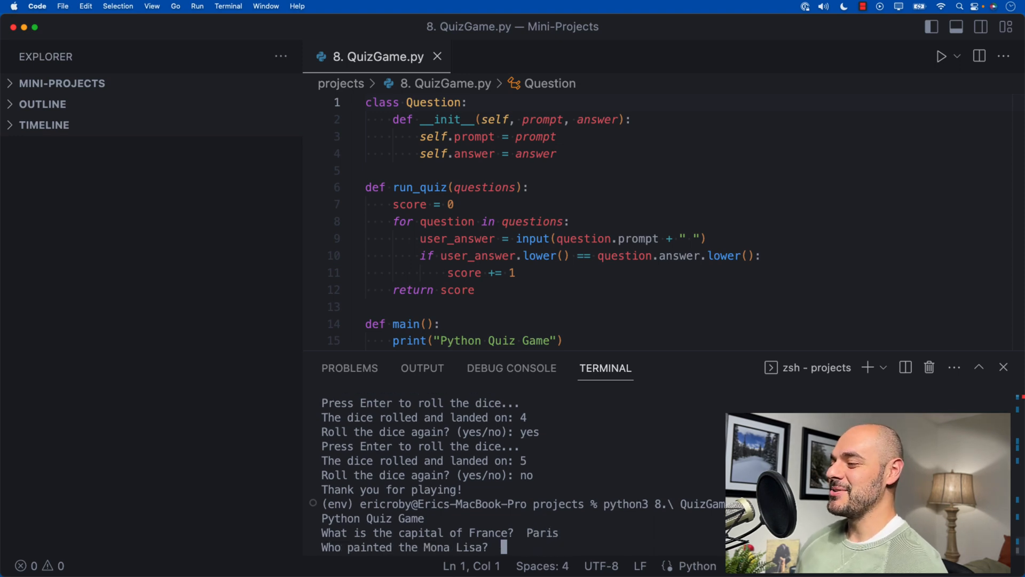
{"action": "type", "text": "id"}
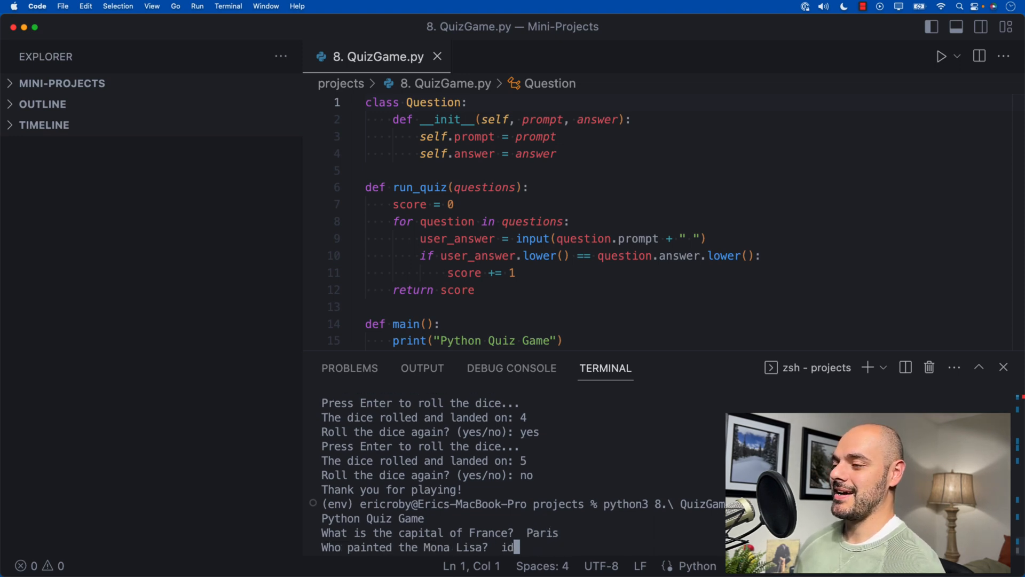
{"action": "type", "text": "idk"}
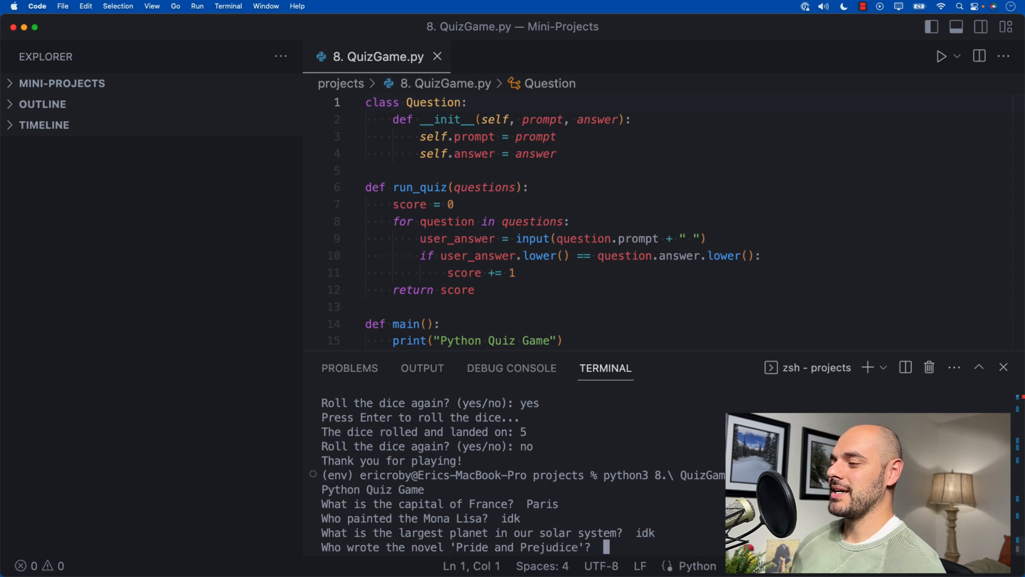
{"action": "key", "text": "Return"}
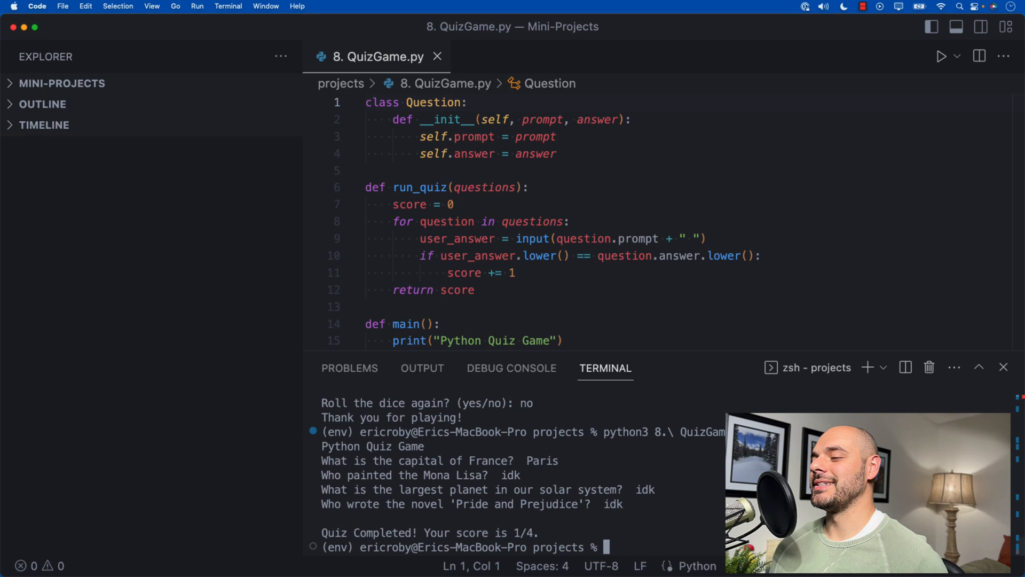
{"action": "mouse_move", "coordinate": [584, 506]}
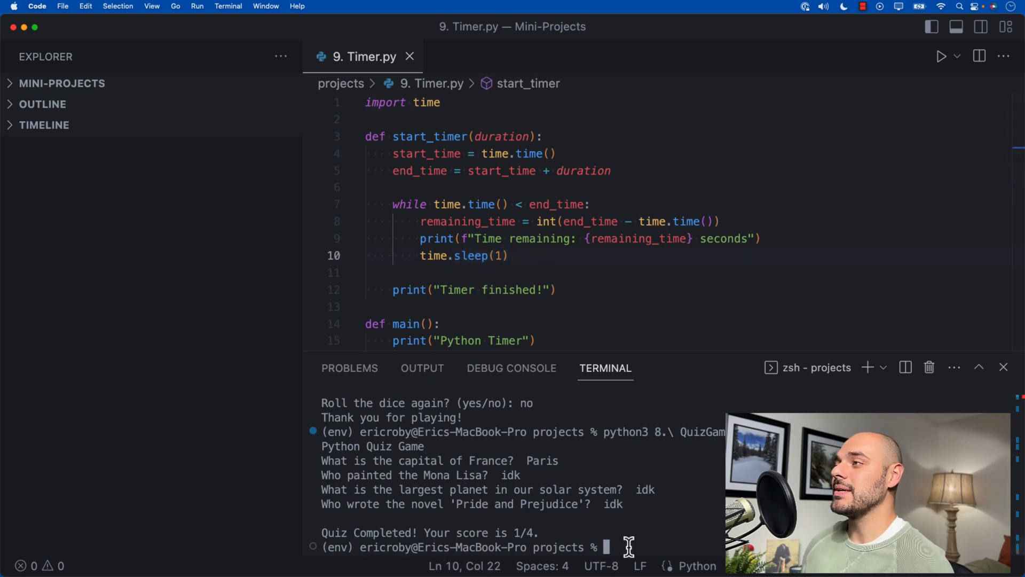
Run 9. Timer.py and enter a 5-second duration to start the countdown
{"action": "type", "text": "python4"}
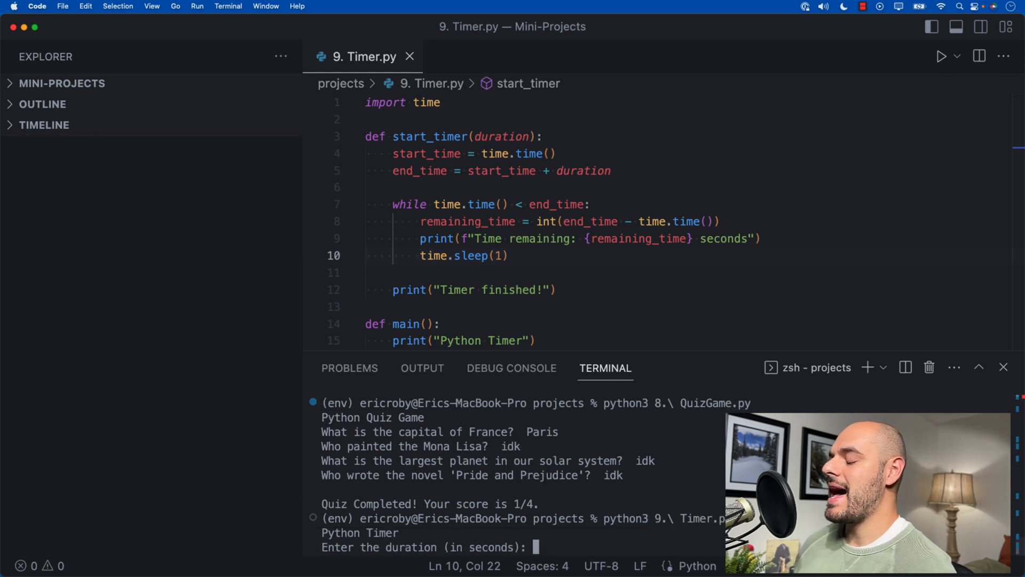
{"action": "type", "text": "5"}
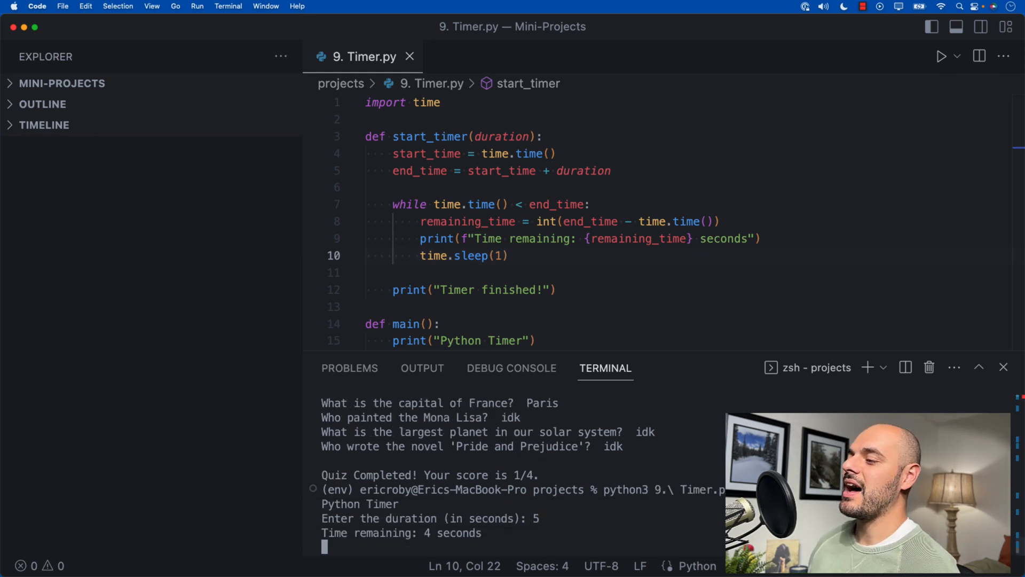